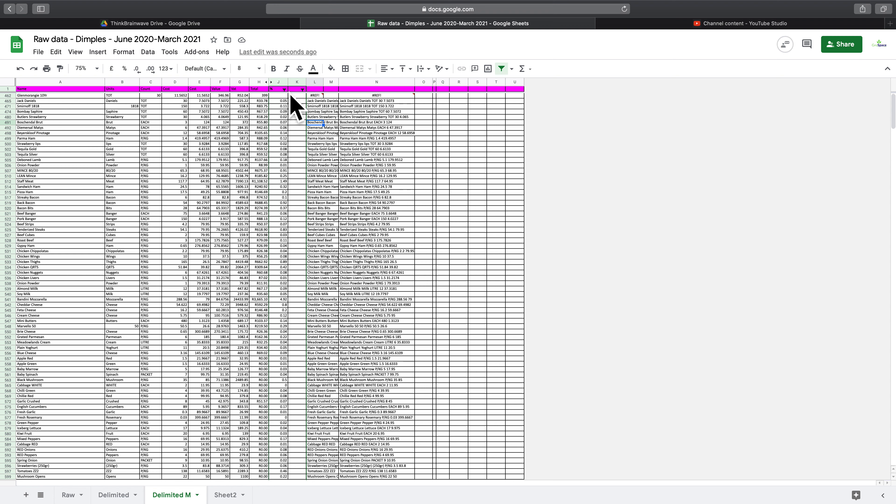
pyautogui.moveTo(318, 247)
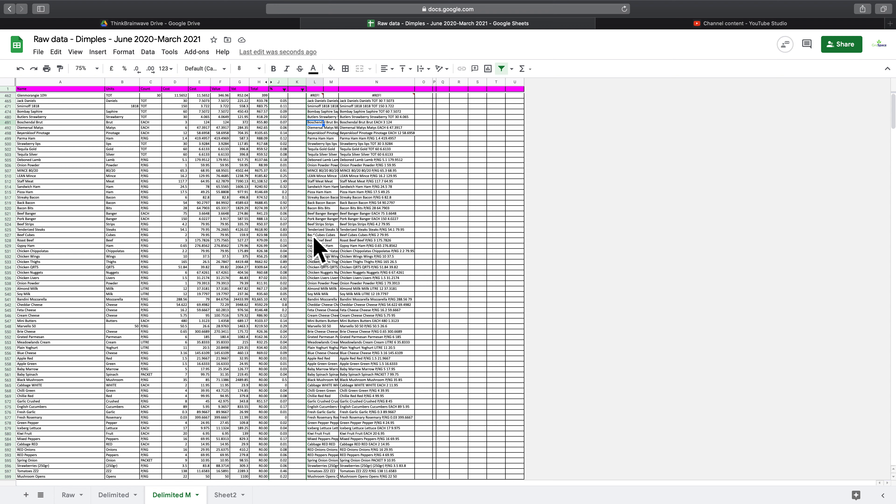
pyautogui.moveTo(295, 114)
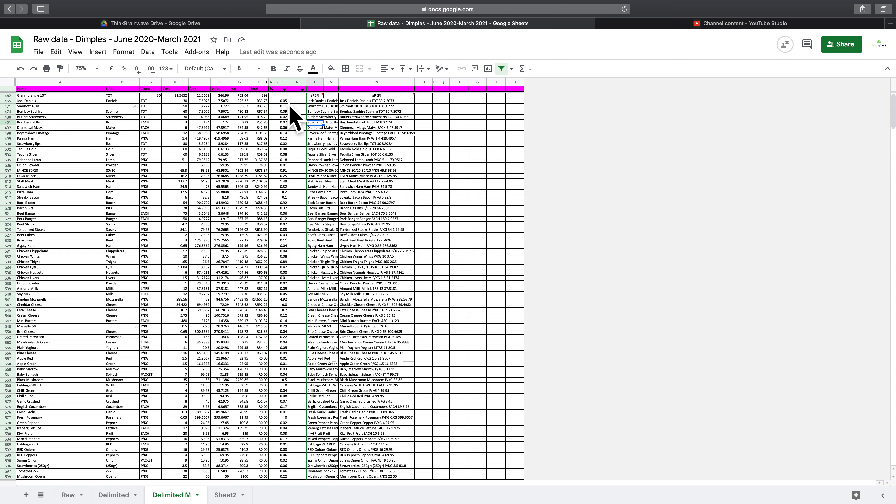
pyautogui.moveTo(288, 111)
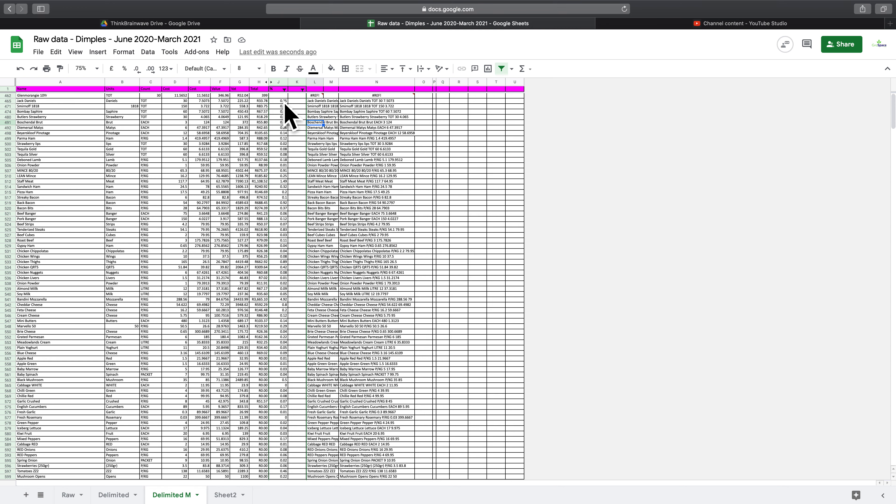
# Step: Inspect column J after the deleted column leaves #REF! errors in L and N
pyautogui.click(280, 101)
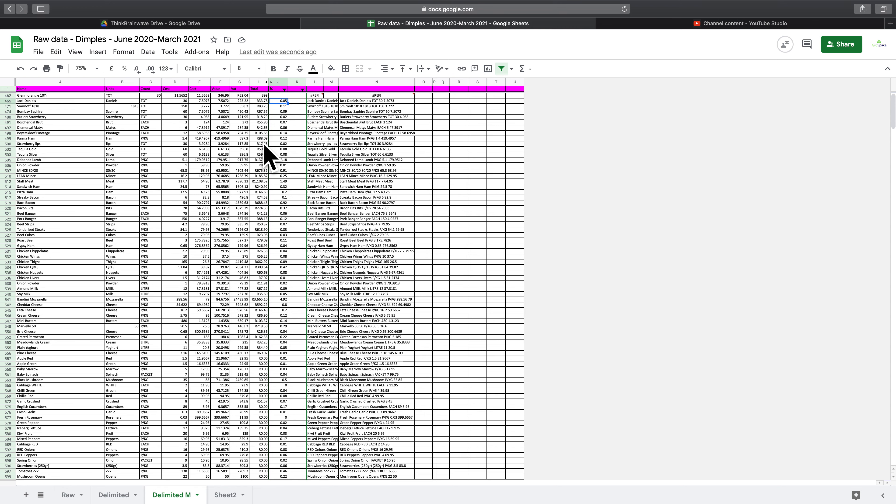
pyautogui.scroll(-3)
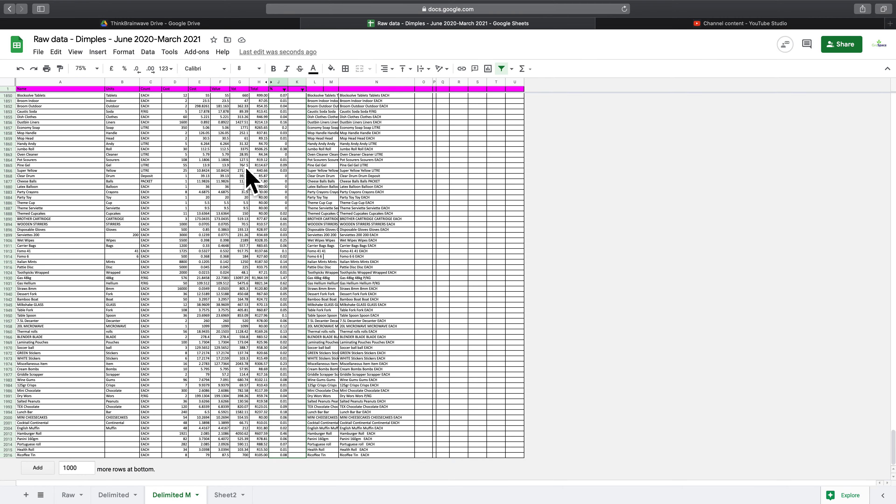
pyautogui.moveTo(156, 462)
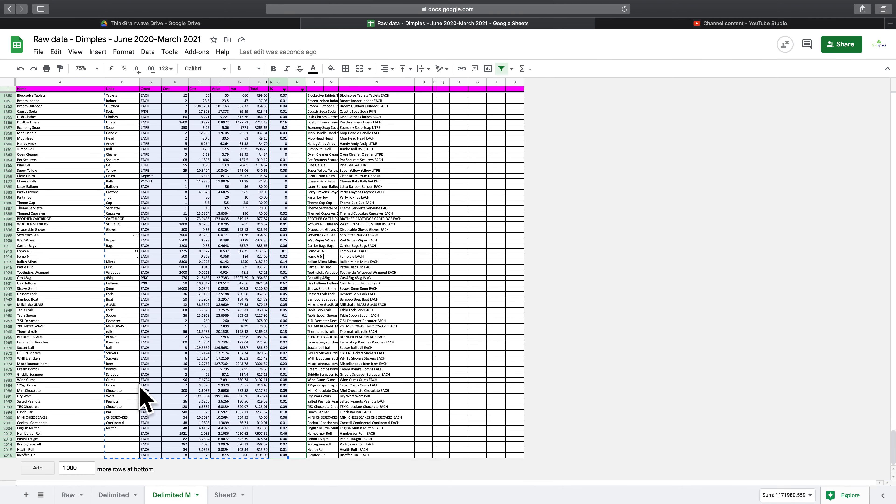
pyautogui.moveTo(134, 385)
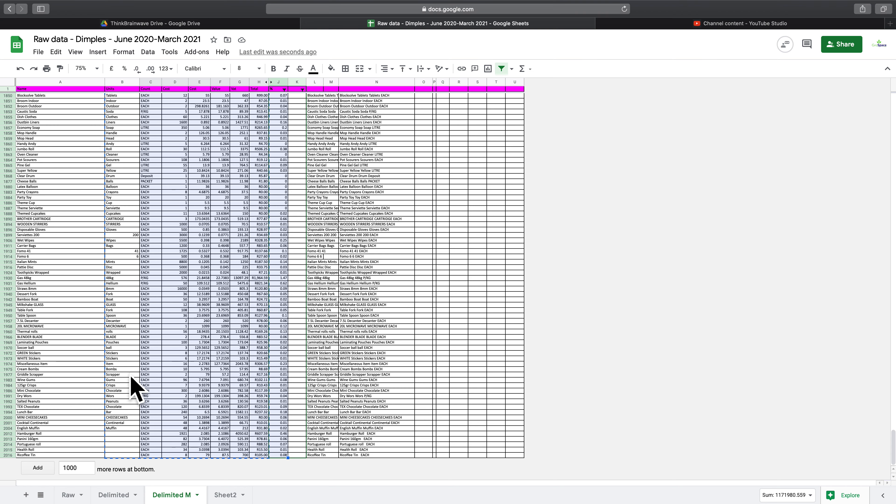
pyautogui.scroll(3)
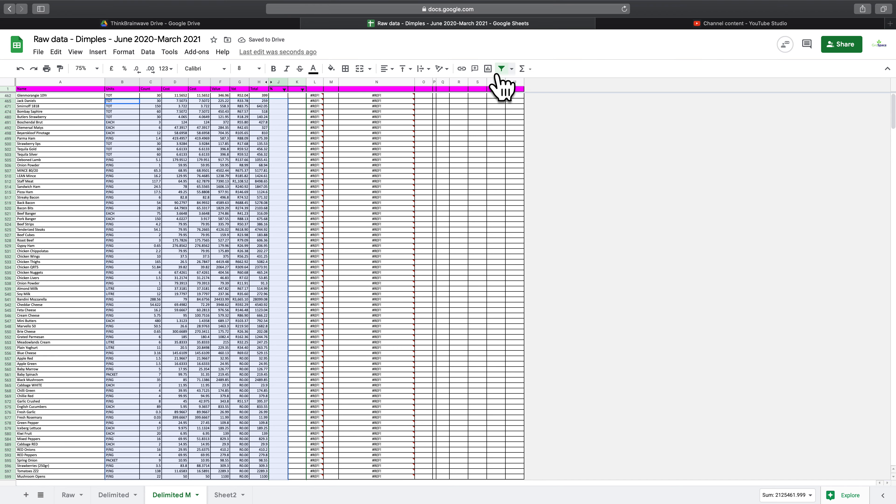
# Step: Replace the old filter with one on J:K that keeps only blank column K rows
pyautogui.click(502, 69)
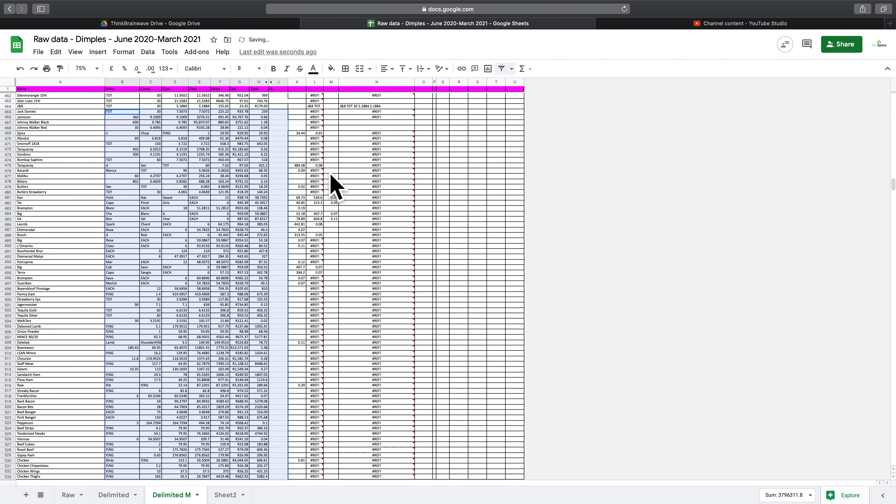
pyautogui.moveTo(360, 163)
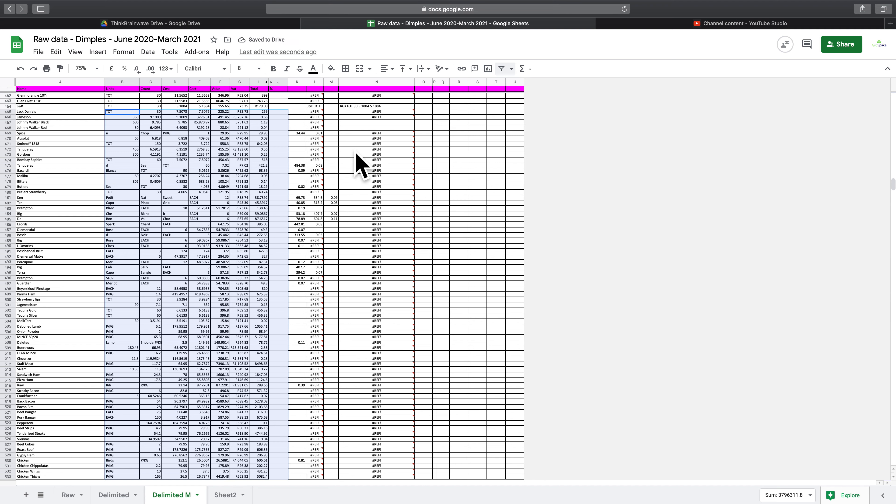
pyautogui.click(376, 155)
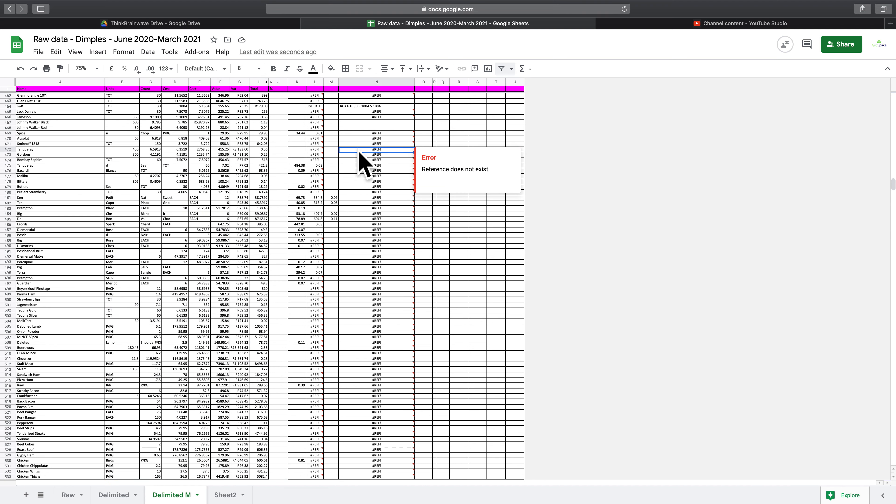
pyautogui.moveTo(328, 112)
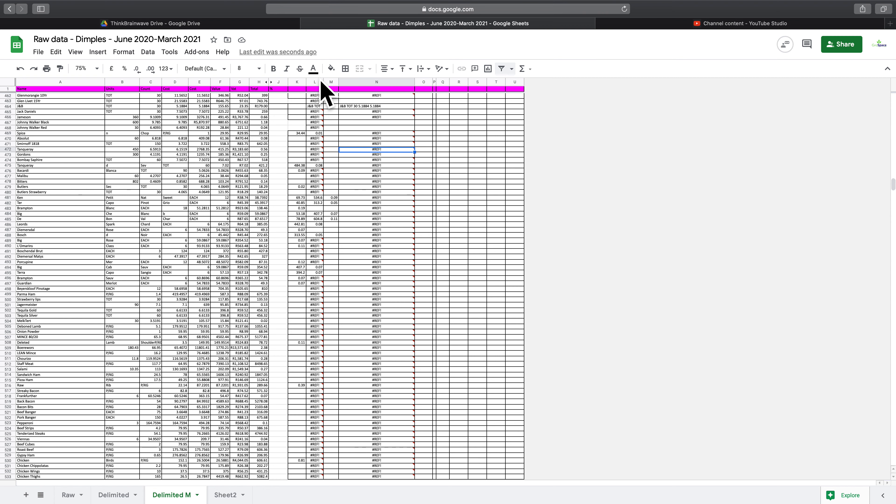
pyautogui.moveTo(318, 106)
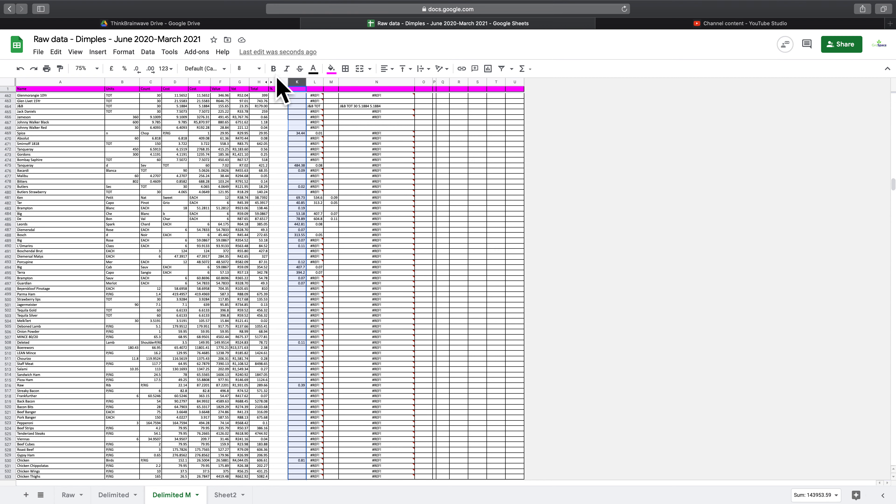
pyautogui.moveTo(506, 68)
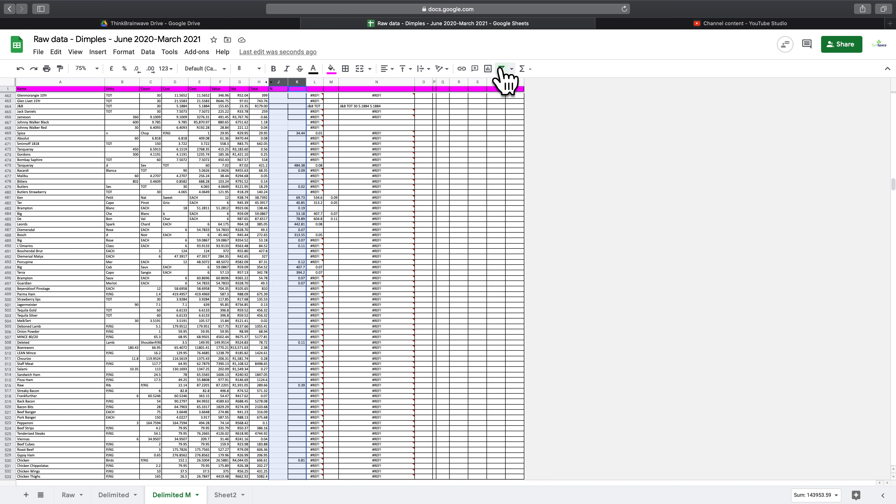
pyautogui.click(502, 69)
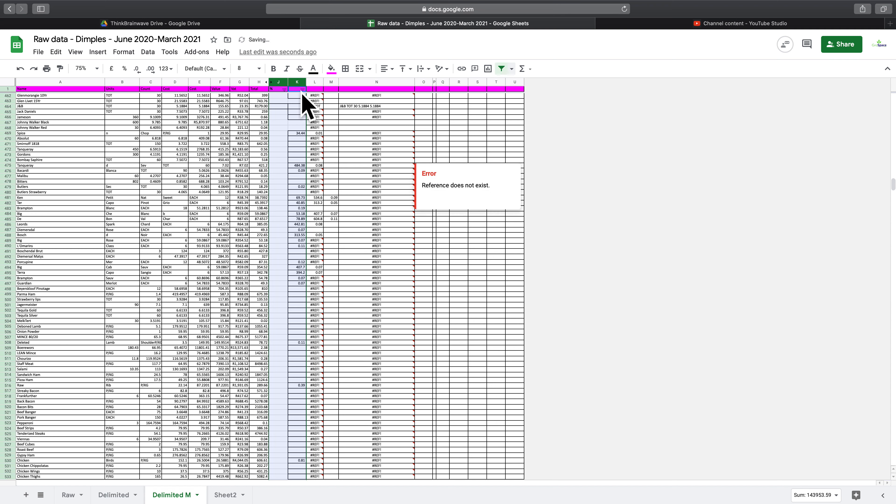
pyautogui.click(304, 95)
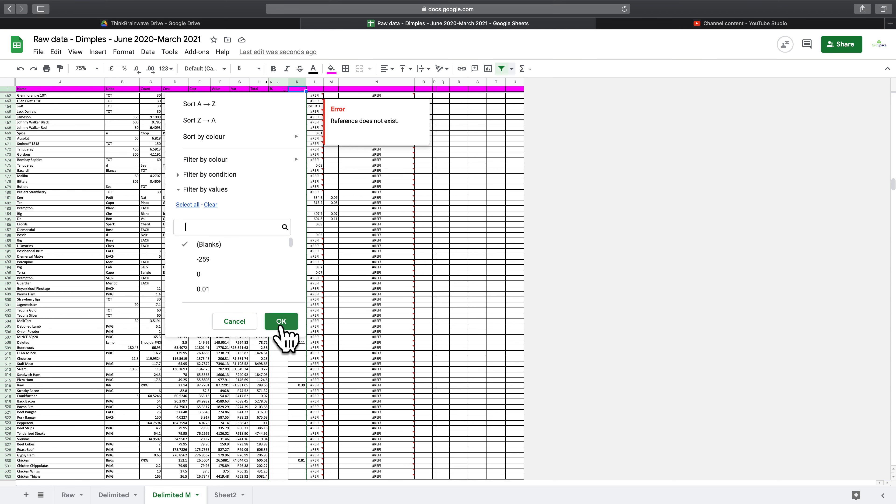
pyautogui.click(280, 321)
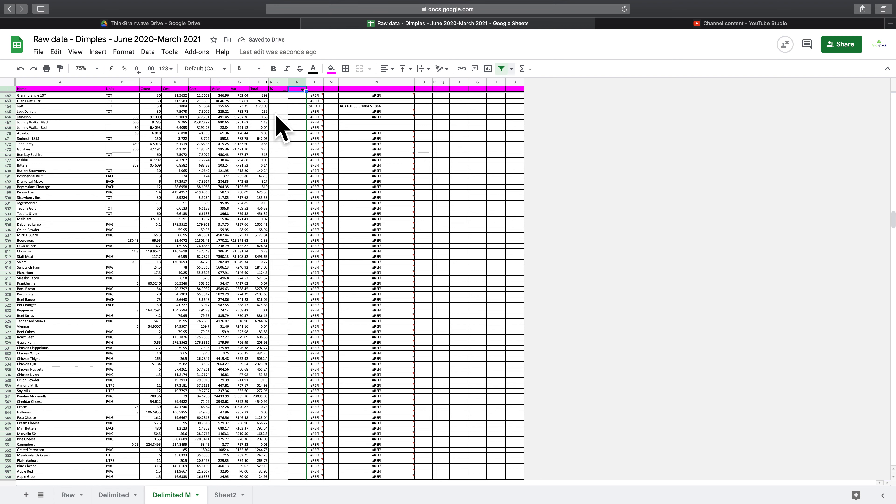
pyautogui.moveTo(277, 203)
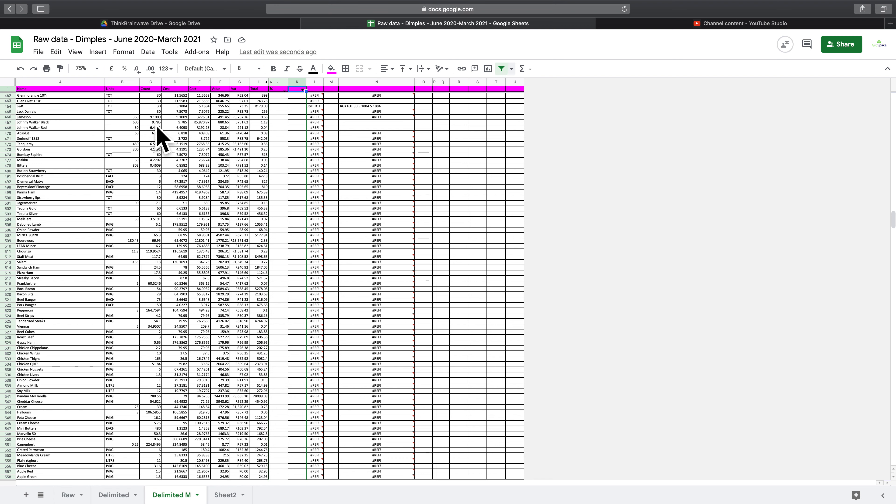
pyautogui.moveTo(120, 140)
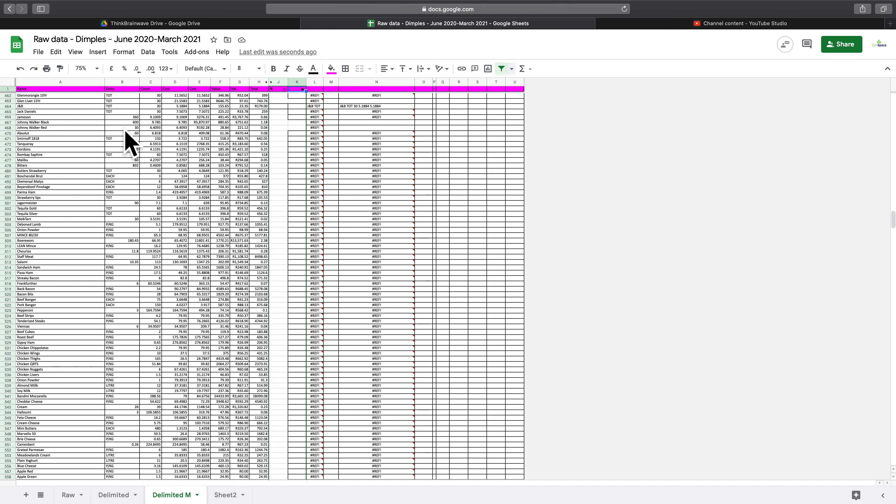
pyautogui.moveTo(144, 137)
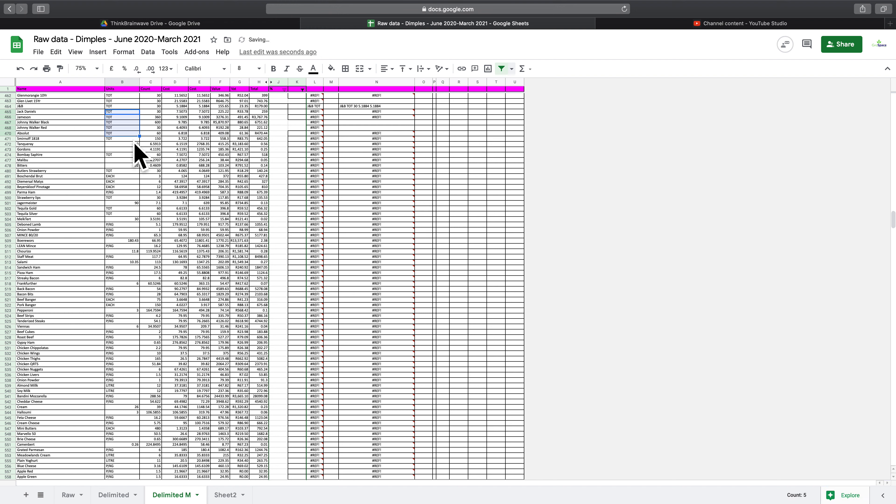
# Step: Select column B after filling blank units with TOT and bring up filter-view choices
pyautogui.click(121, 82)
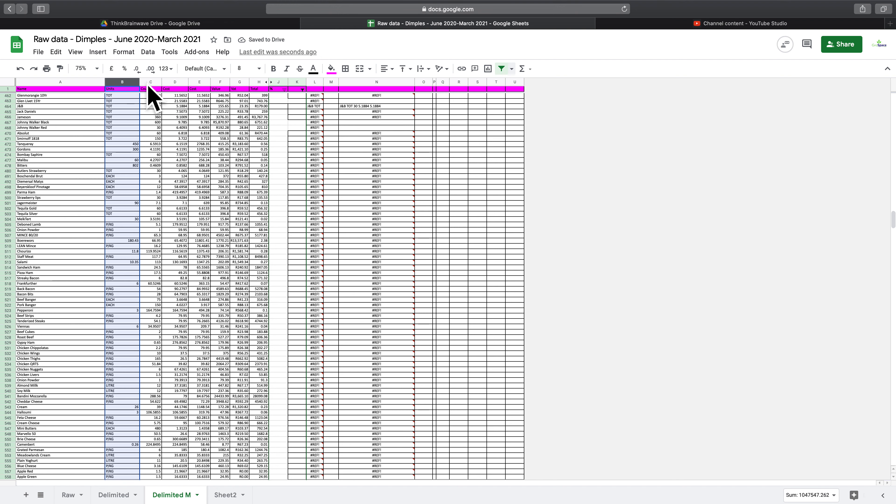
pyautogui.click(502, 68)
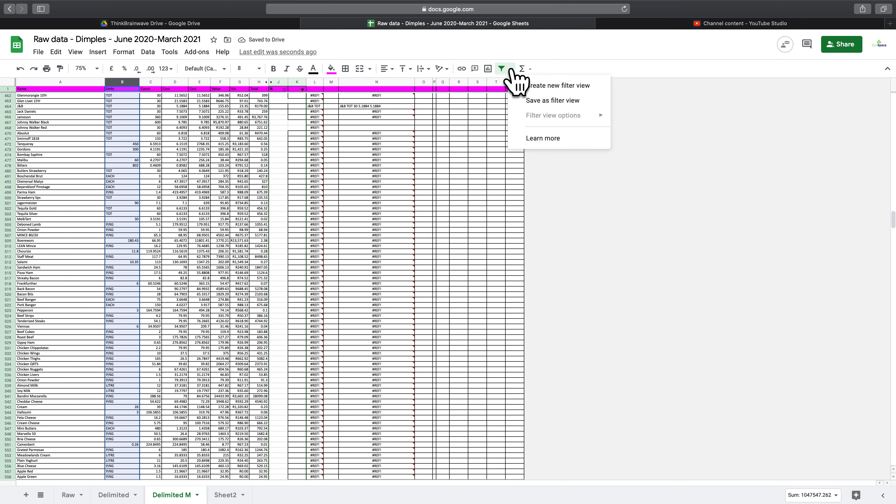
pyautogui.moveTo(280, 103)
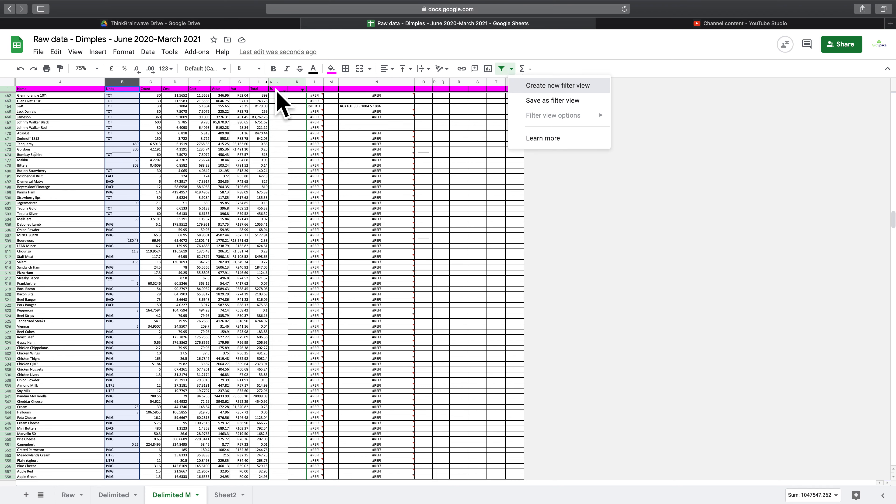
# Step: Create Filter 1 view, review column C's value choices, and dismiss the list
pyautogui.click(558, 85)
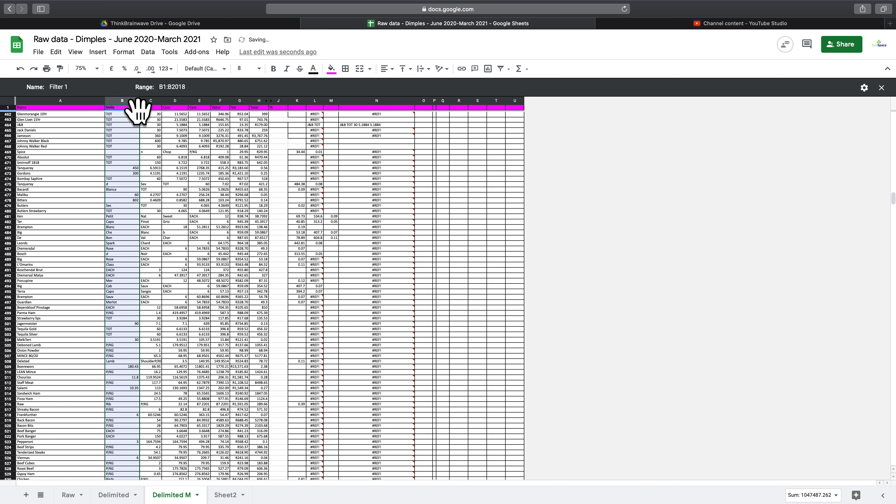
pyautogui.click(175, 113)
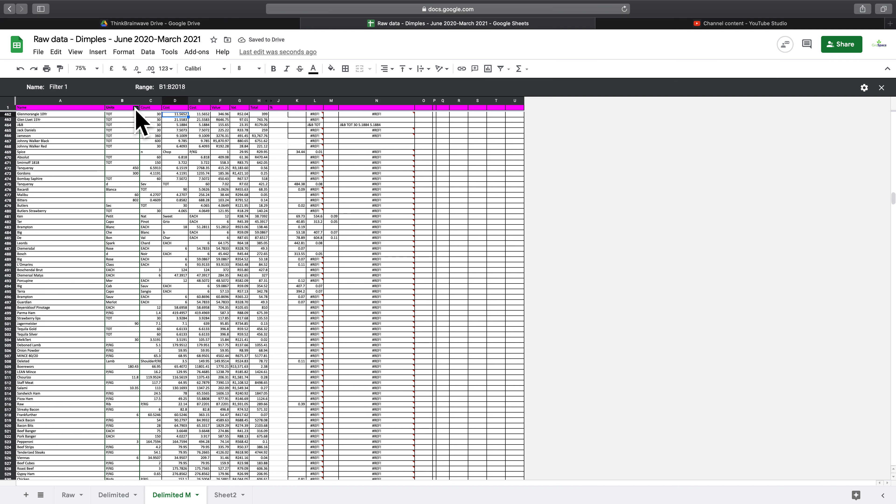
pyautogui.click(136, 108)
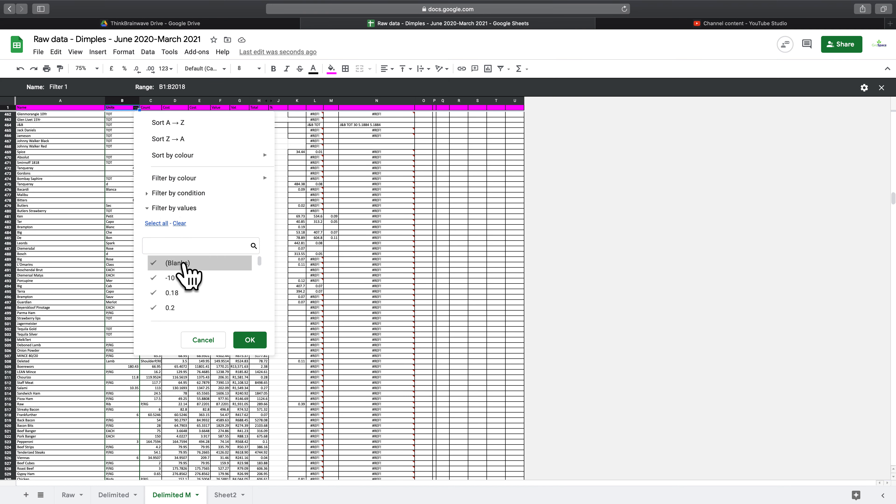
pyautogui.moveTo(205, 234)
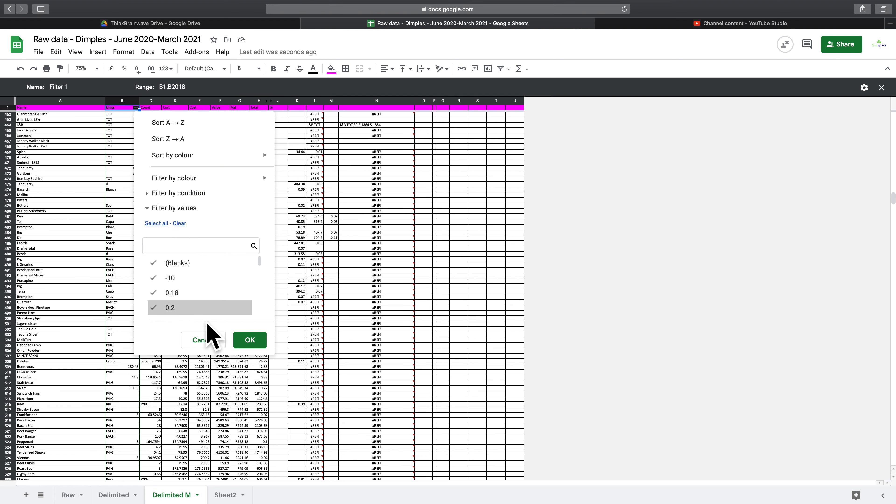
pyautogui.moveTo(214, 323)
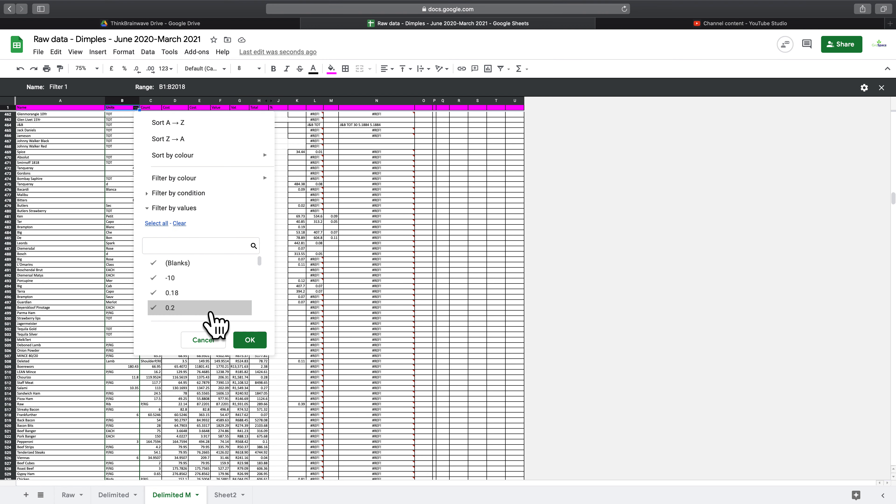
pyautogui.moveTo(213, 317)
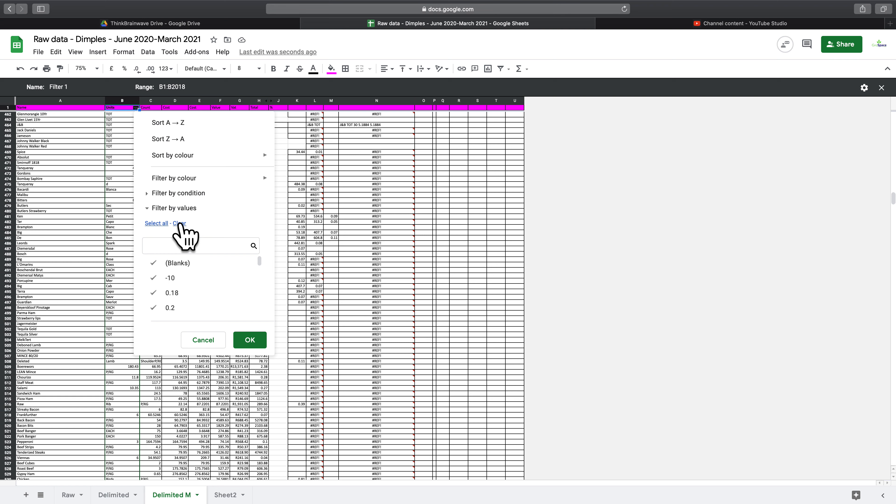
pyautogui.moveTo(183, 201)
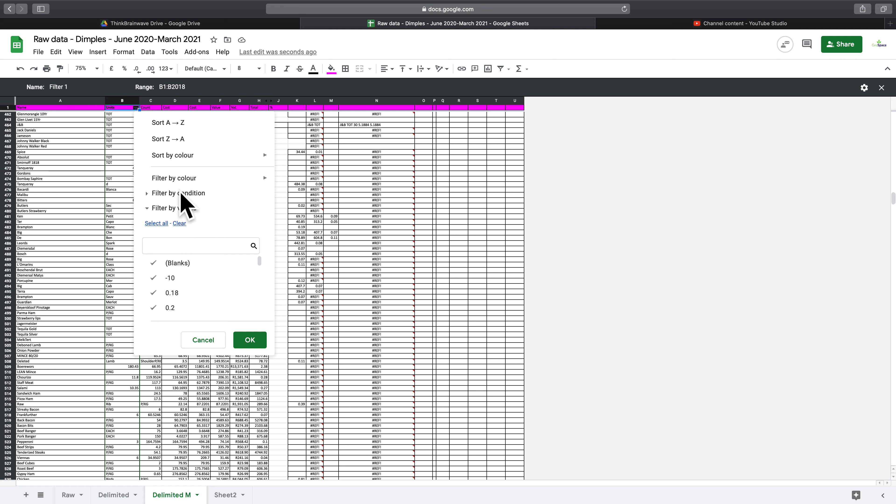
pyautogui.click(178, 193)
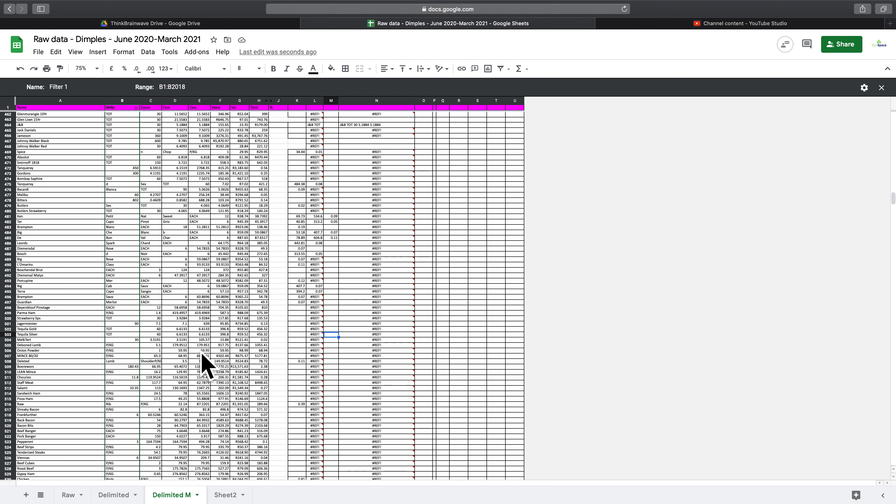
pyautogui.moveTo(395, 122)
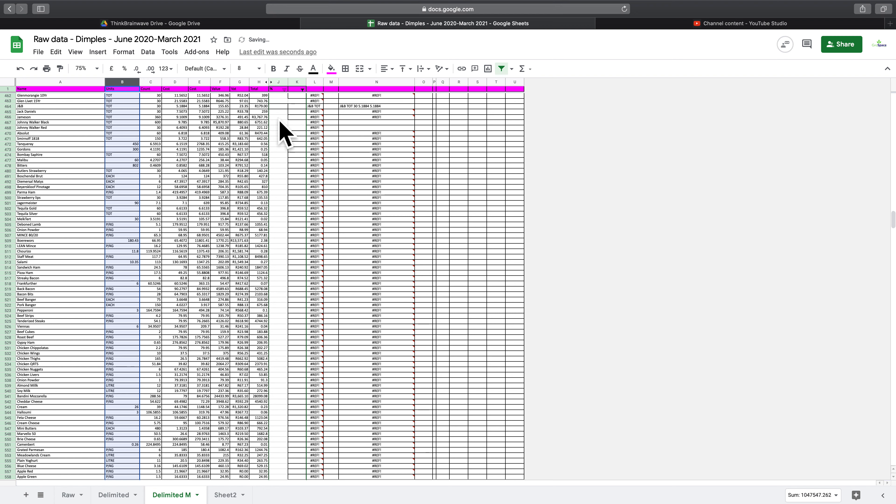
pyautogui.moveTo(323, 111)
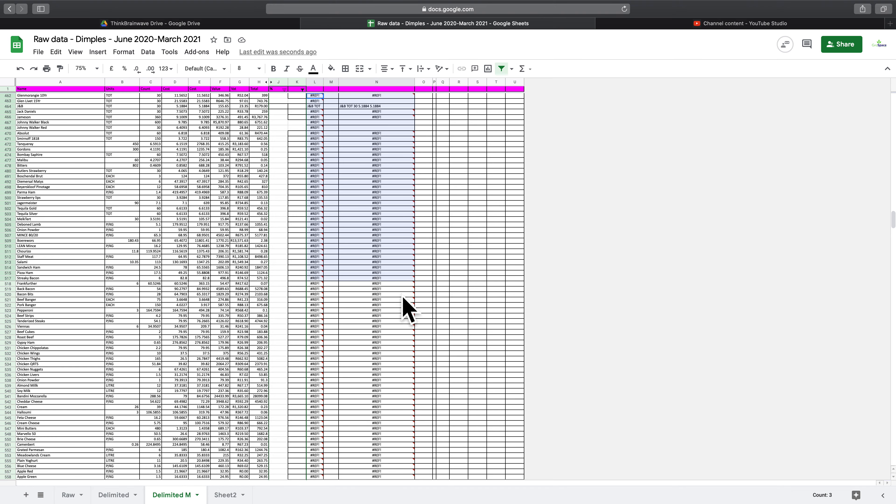
# Step: Scroll down the filtered rows toward the last data row before clearing L:N
pyautogui.scroll(-3)
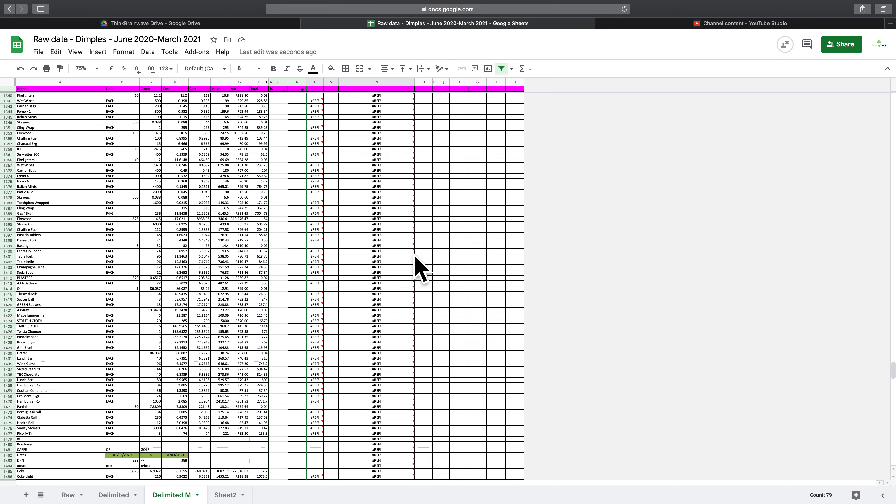
pyautogui.scroll(-3)
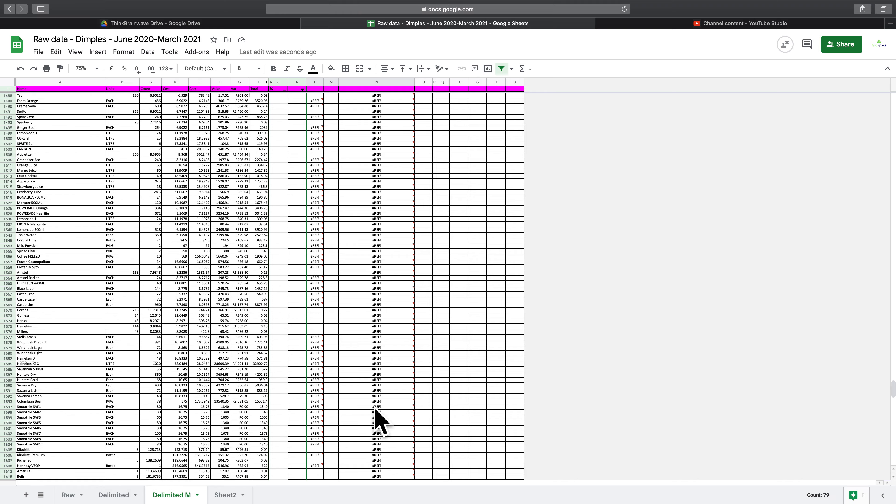
pyautogui.scroll(-3)
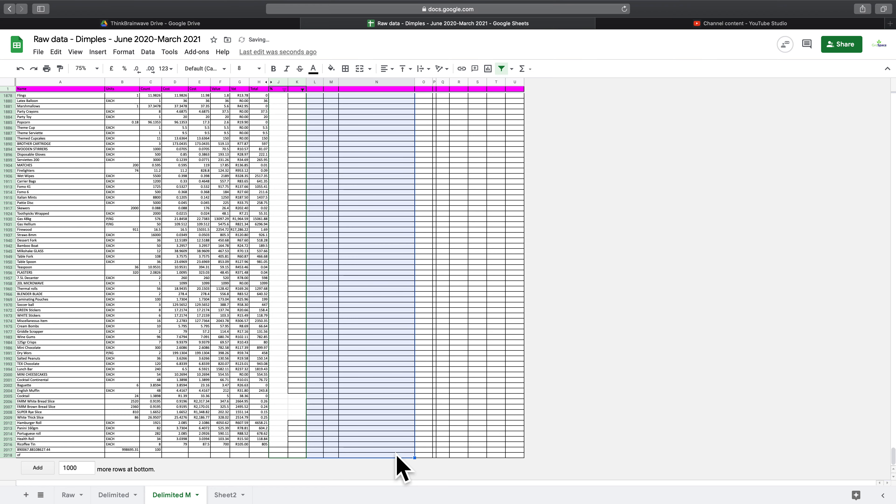
pyautogui.moveTo(507, 69)
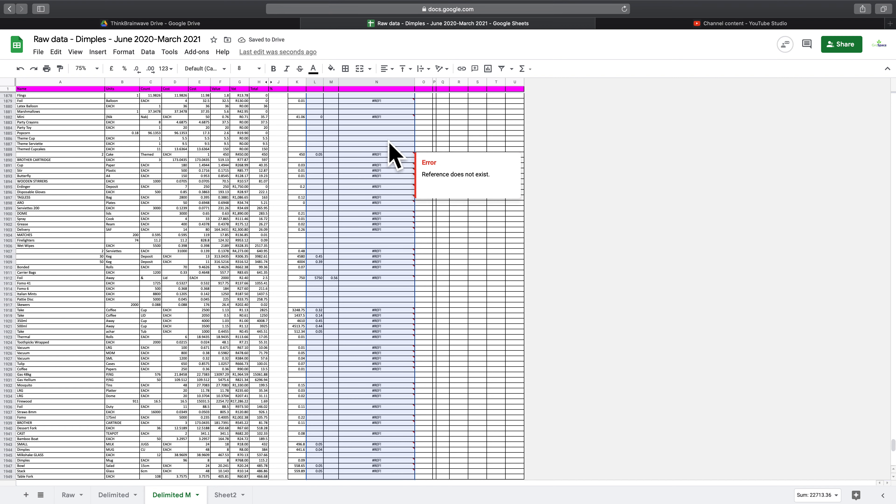
pyautogui.moveTo(254, 112)
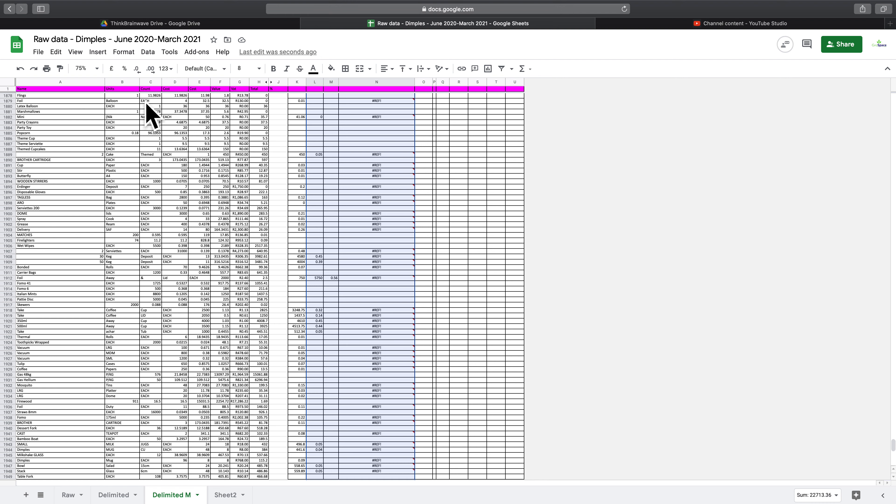
pyautogui.moveTo(346, 114)
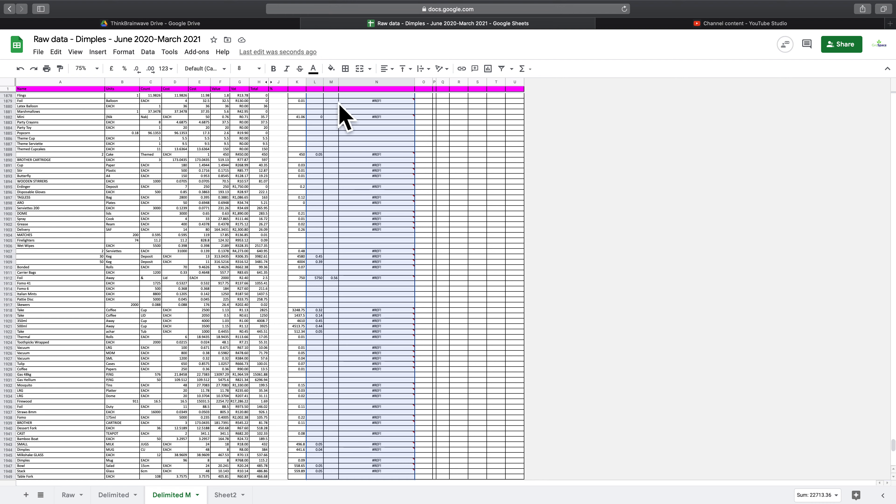
pyautogui.moveTo(323, 112)
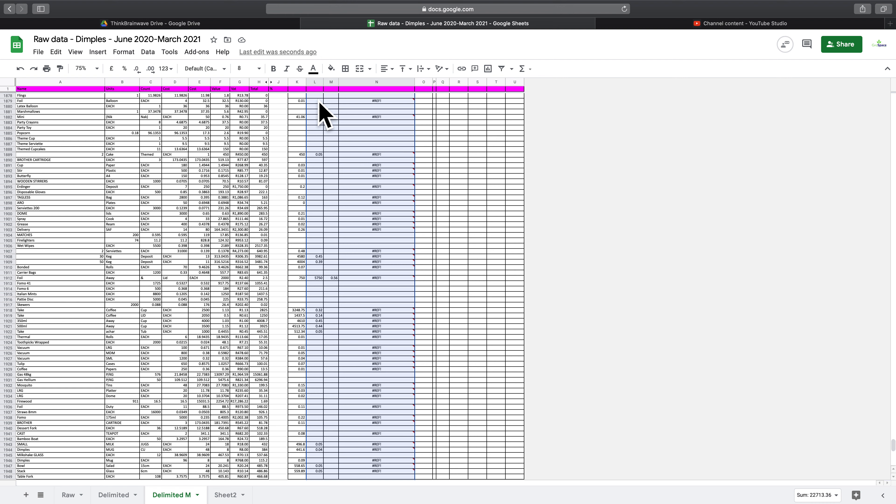
pyautogui.moveTo(283, 123)
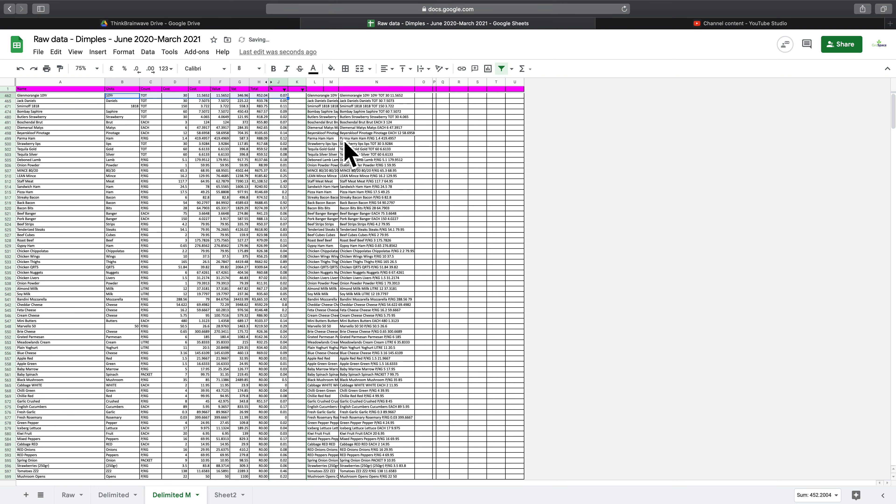
pyautogui.moveTo(502, 68)
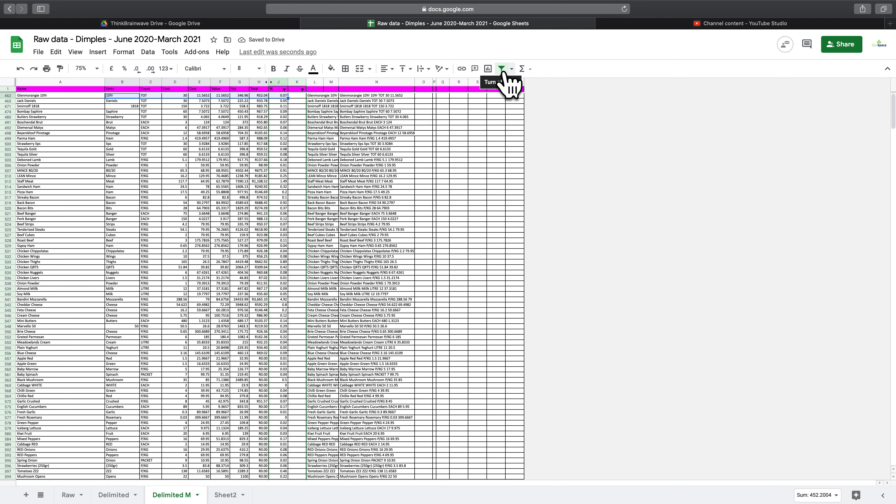
# Step: Remove the filter and paste the rebuilt names from N481:N482 into A481 as values
pyautogui.click(501, 69)
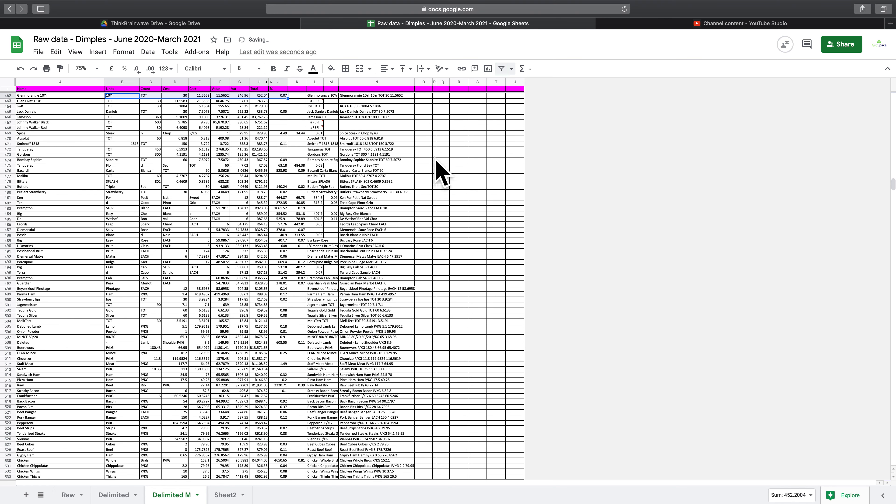
pyautogui.moveTo(308, 166)
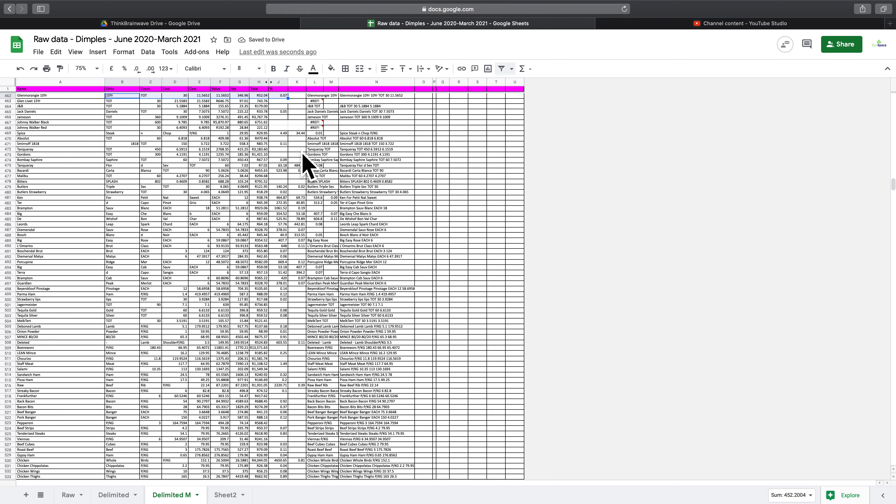
pyautogui.moveTo(295, 209)
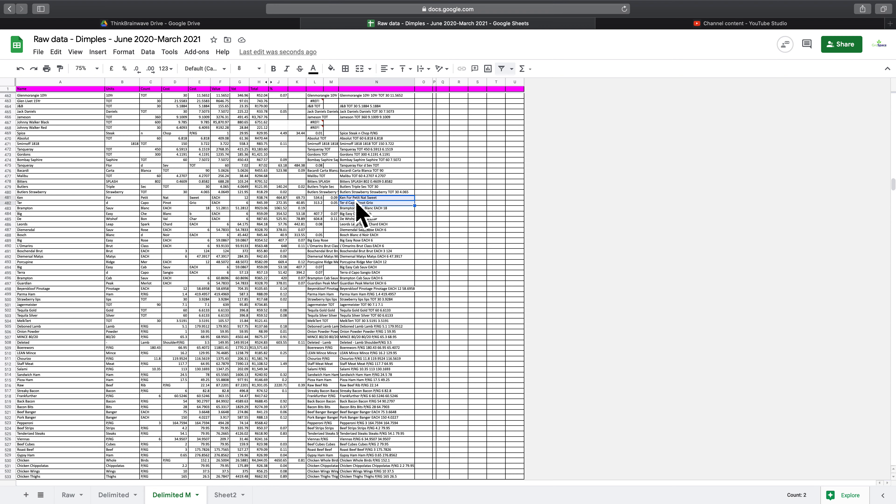
pyautogui.moveTo(60, 209)
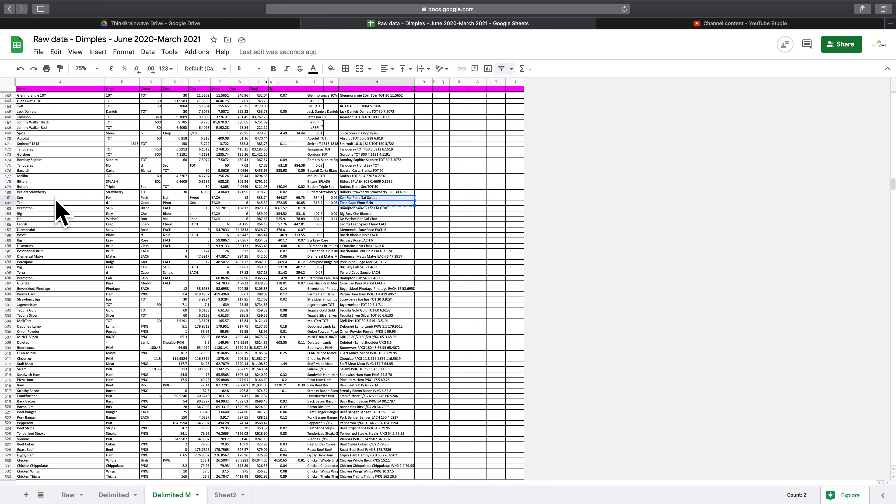
pyautogui.rightClick(60, 198)
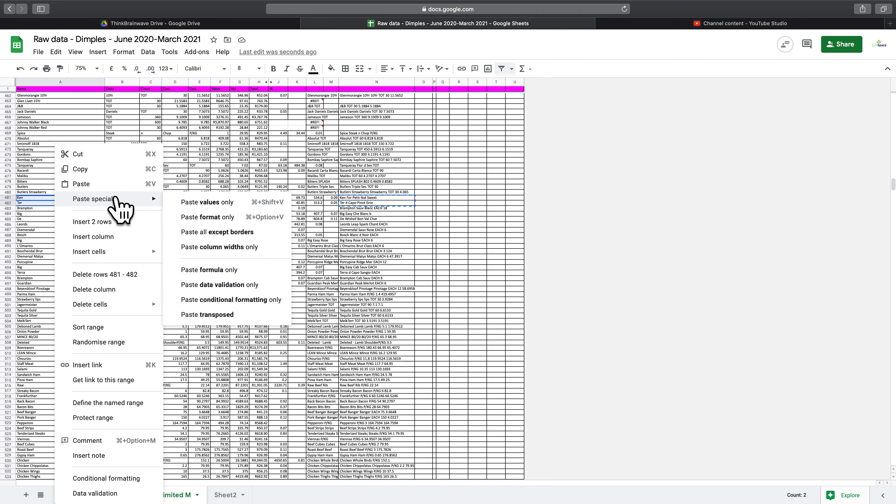
pyautogui.click(207, 202)
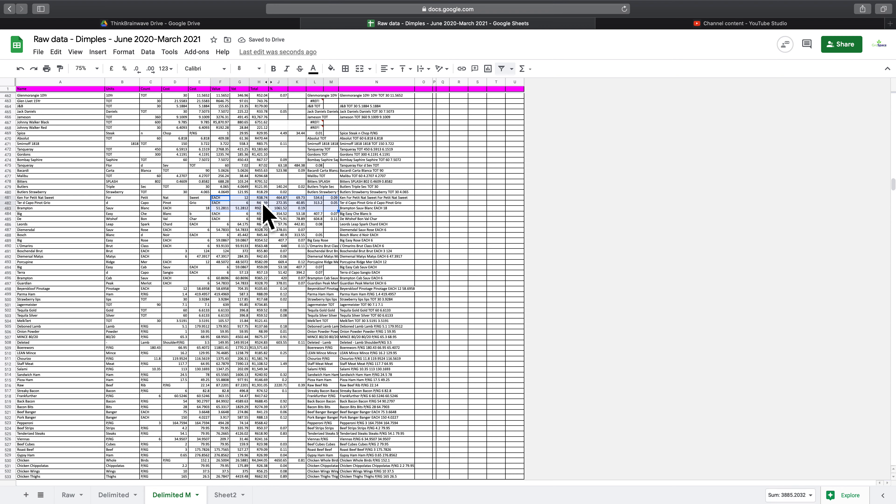
# Step: Paste the rebuilt names for rows 483–486 into column A as values
pyautogui.click(240, 203)
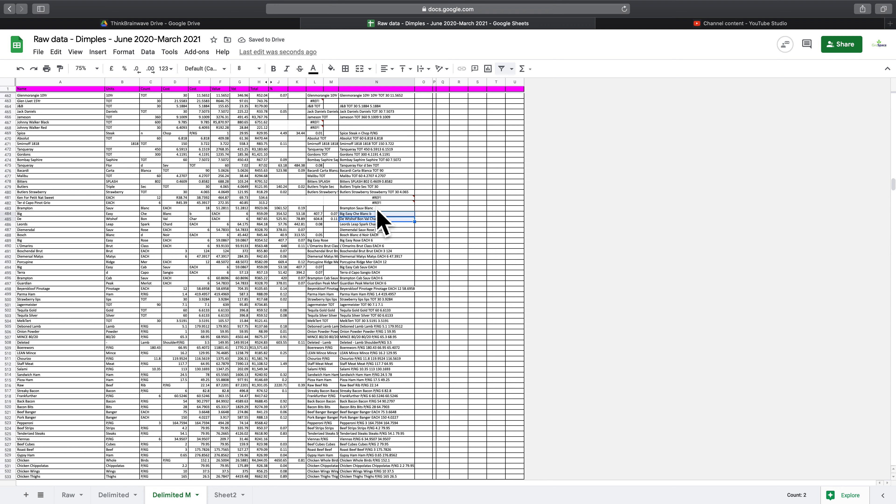
pyautogui.click(376, 214)
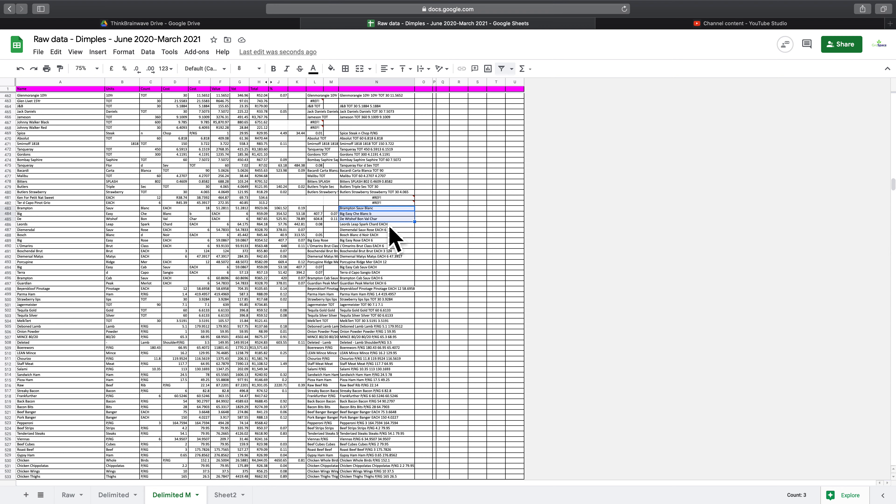
pyautogui.click(376, 224)
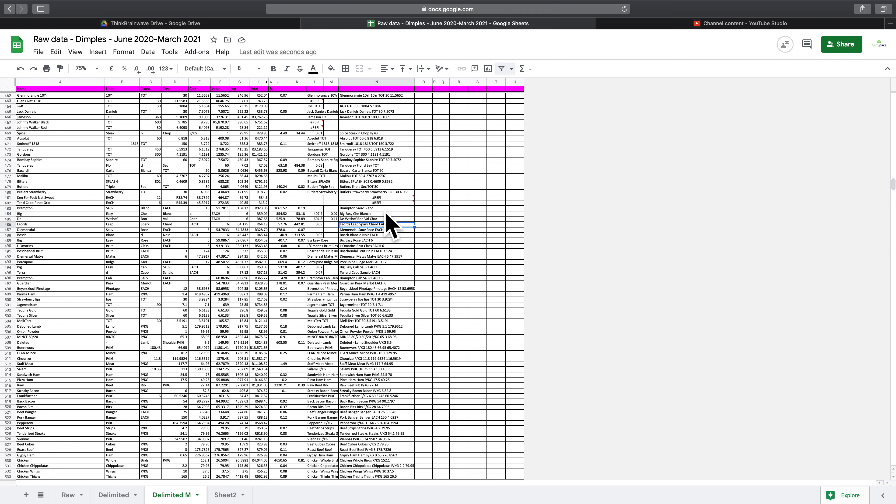
pyautogui.moveTo(417, 240)
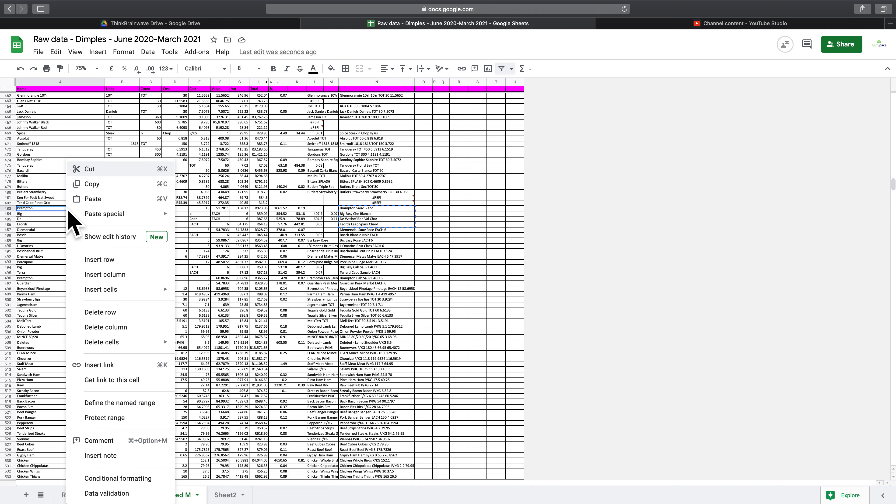
pyautogui.click(92, 198)
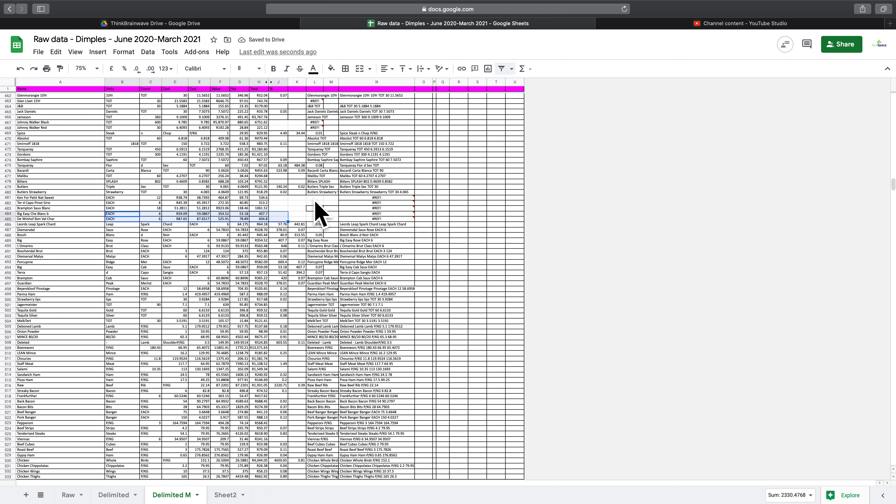
pyautogui.moveTo(360, 214)
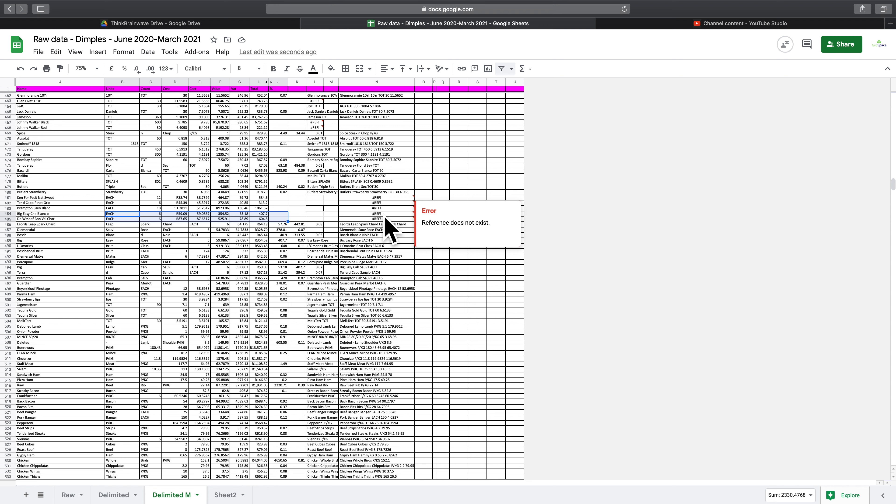
pyautogui.moveTo(291, 139)
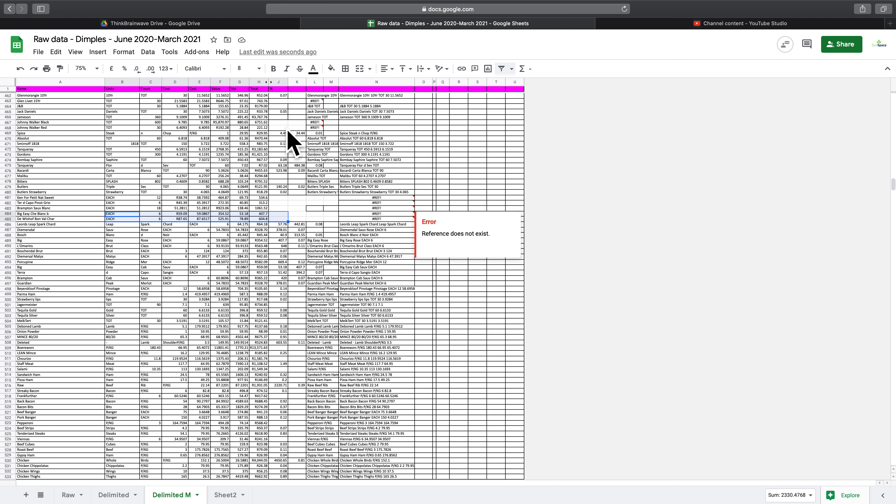
pyautogui.moveTo(297, 126)
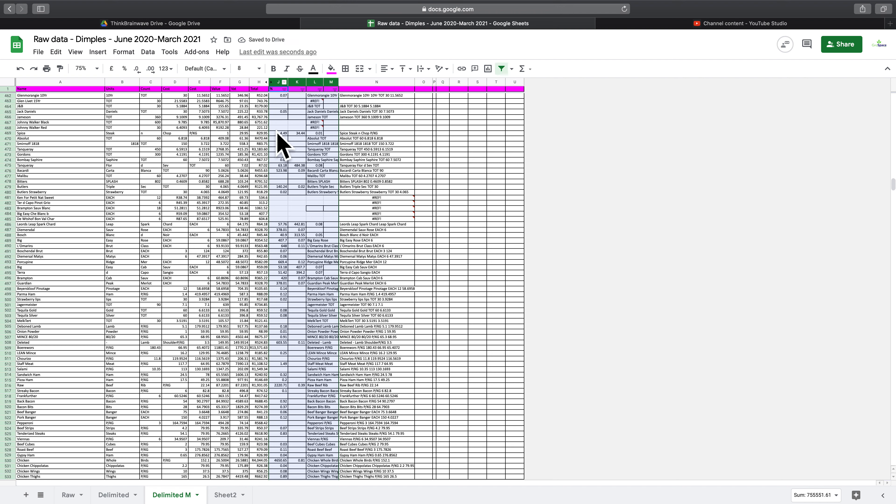
pyautogui.moveTo(283, 111)
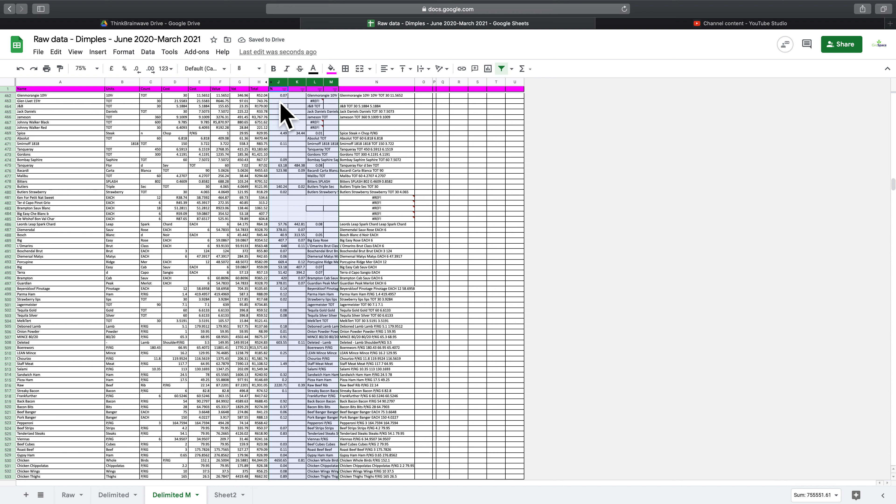
# Step: Hide rows blank in columns J and K using their filter dropdowns
pyautogui.click(280, 90)
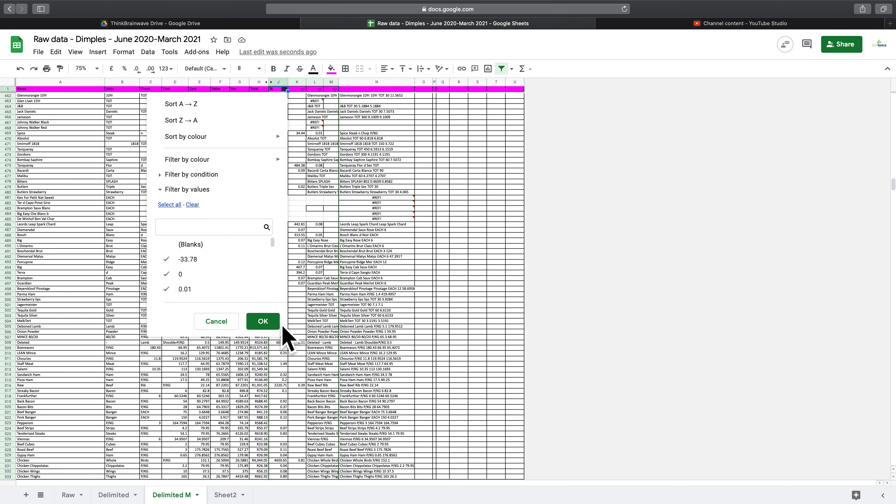
pyautogui.click(263, 321)
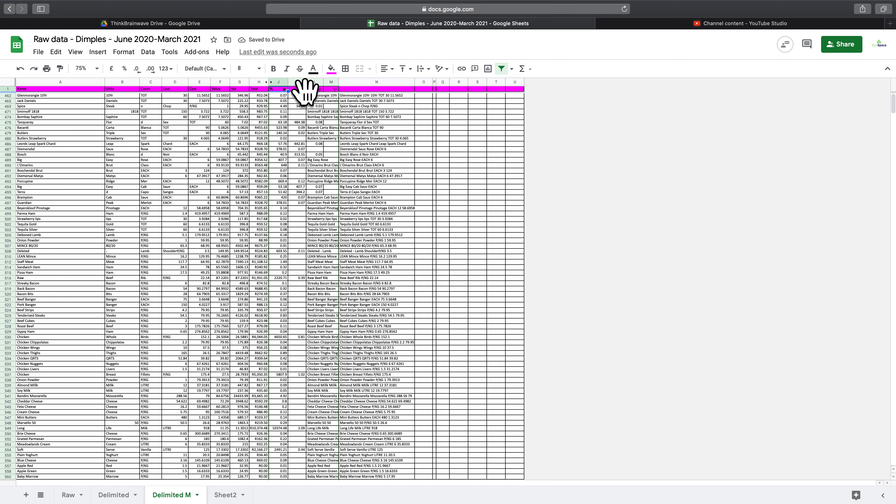
pyautogui.moveTo(307, 97)
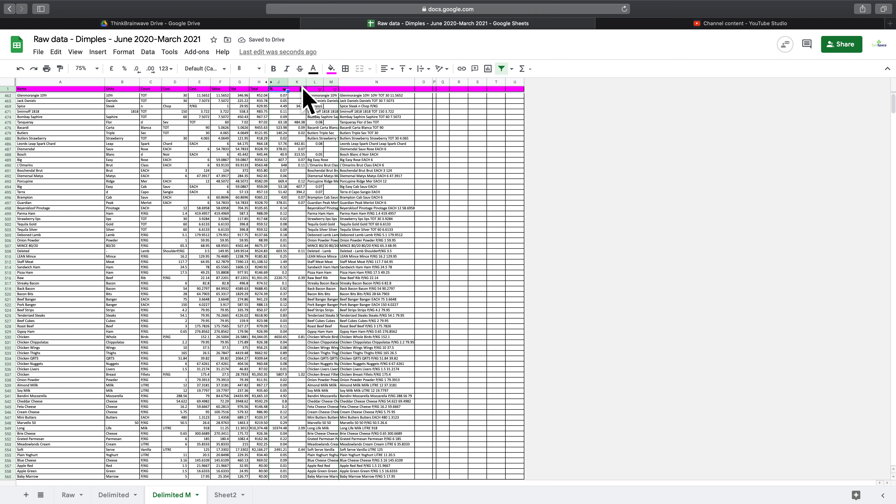
pyautogui.click(305, 89)
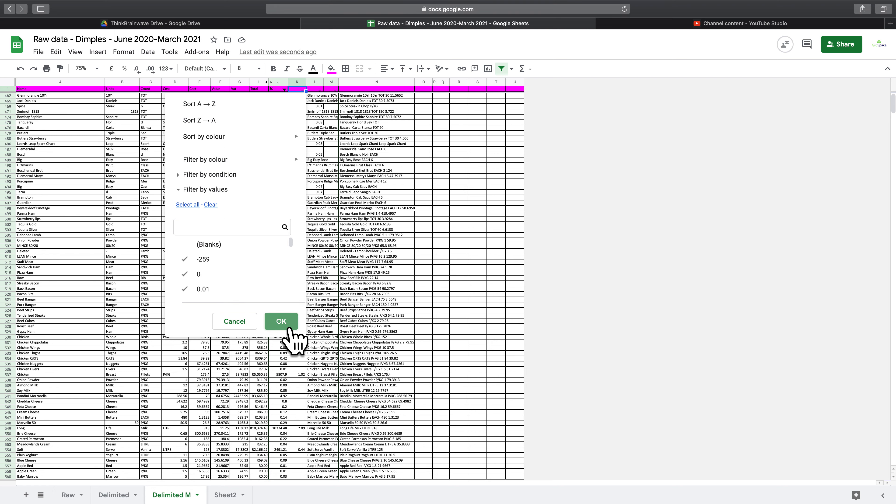
pyautogui.click(280, 320)
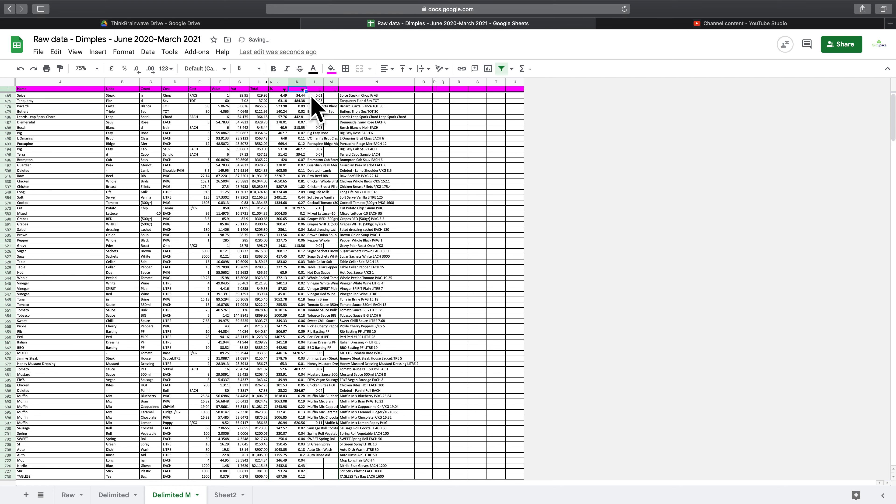
pyautogui.scroll(-3)
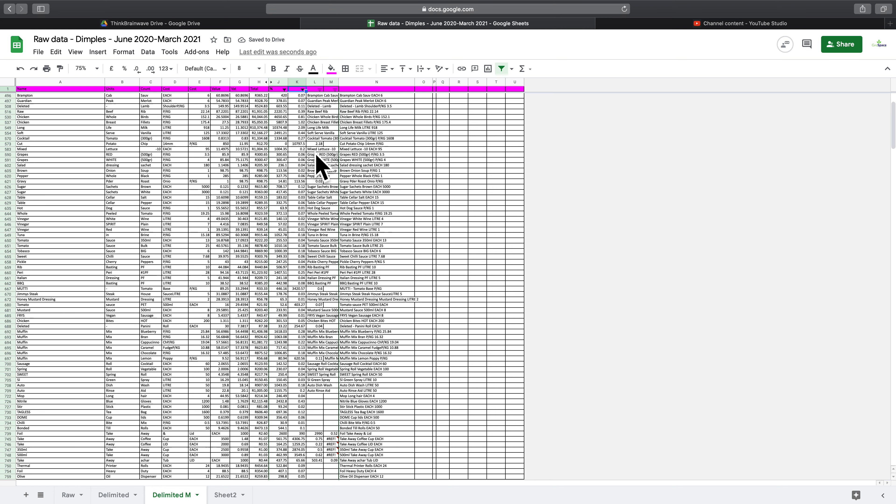
pyautogui.scroll(3)
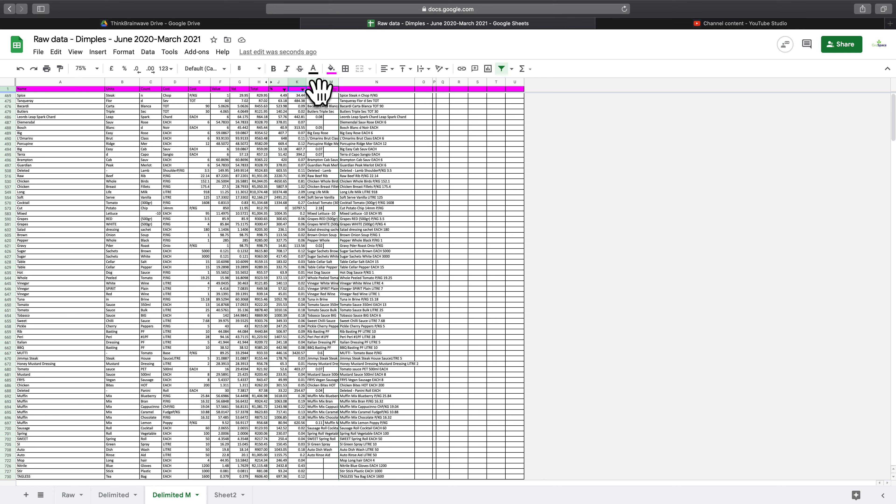
# Step: Hide rows blank in columns L and M the same way
pyautogui.click(303, 90)
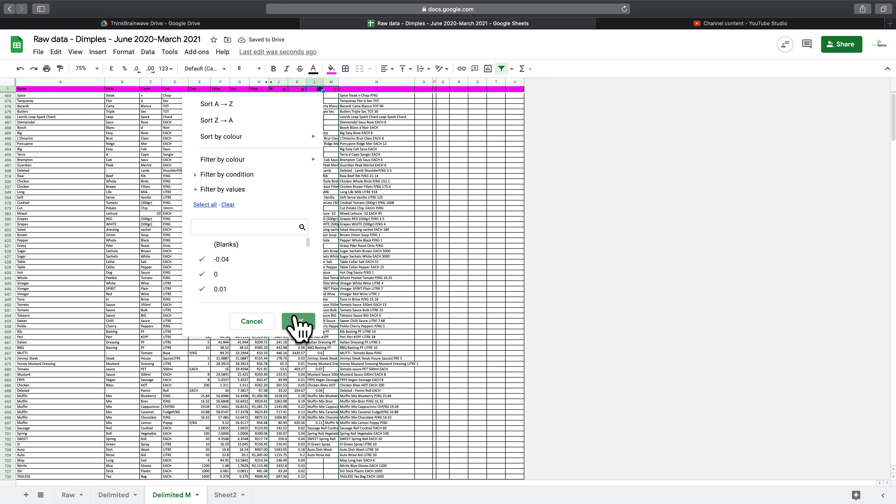
pyautogui.click(298, 321)
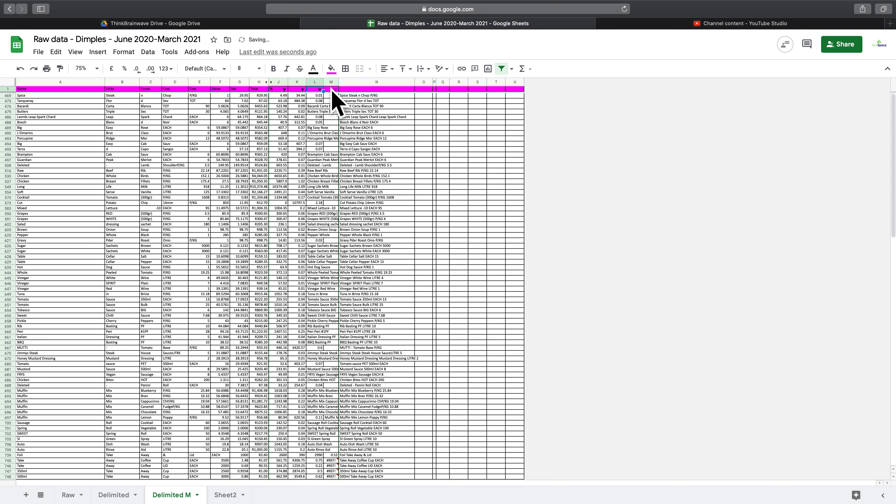
pyautogui.click(333, 88)
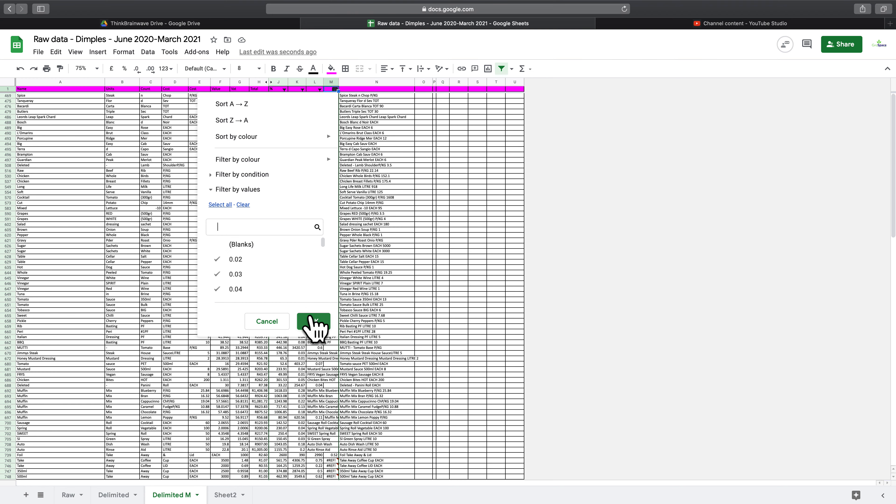
pyautogui.click(312, 320)
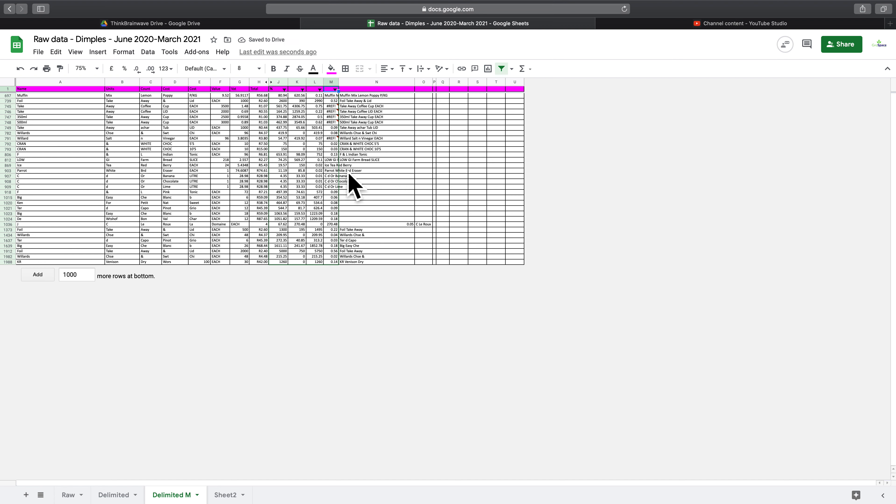
pyautogui.moveTo(379, 176)
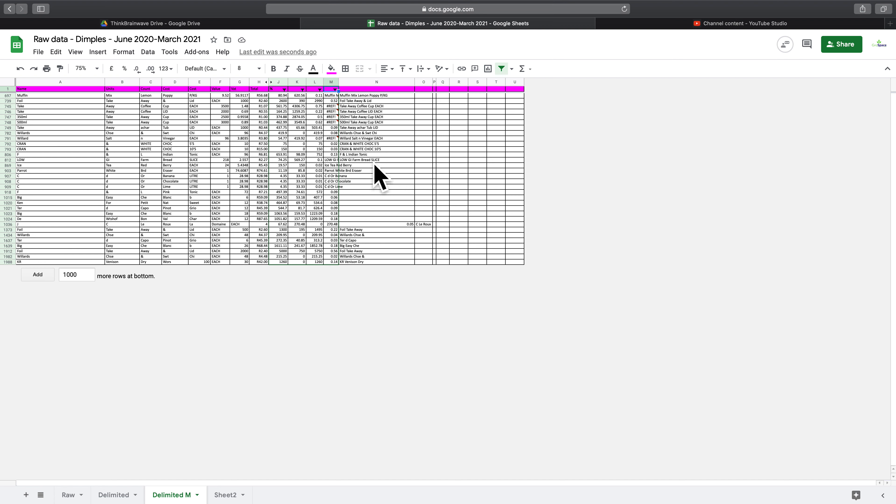
pyautogui.moveTo(322, 201)
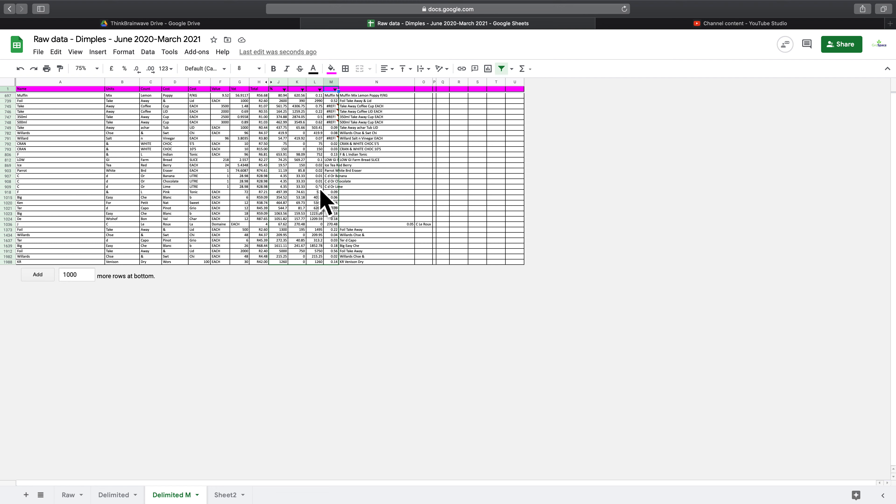
pyautogui.moveTo(162, 276)
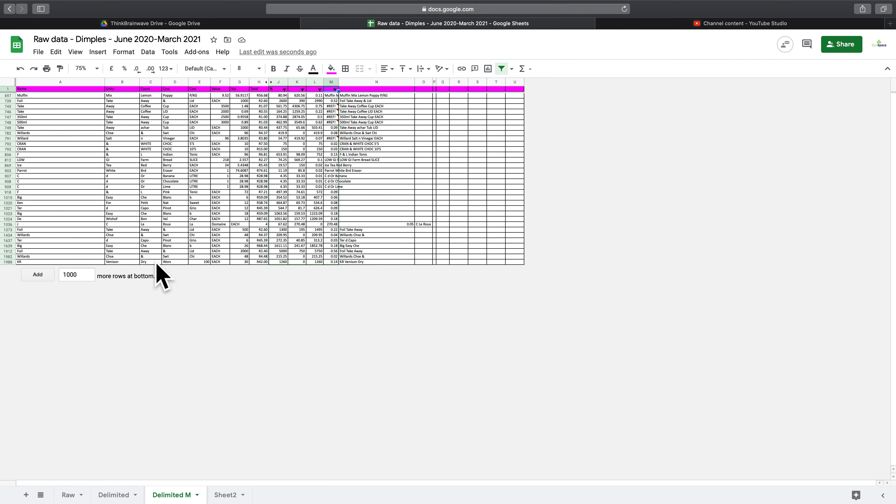
pyautogui.moveTo(206, 276)
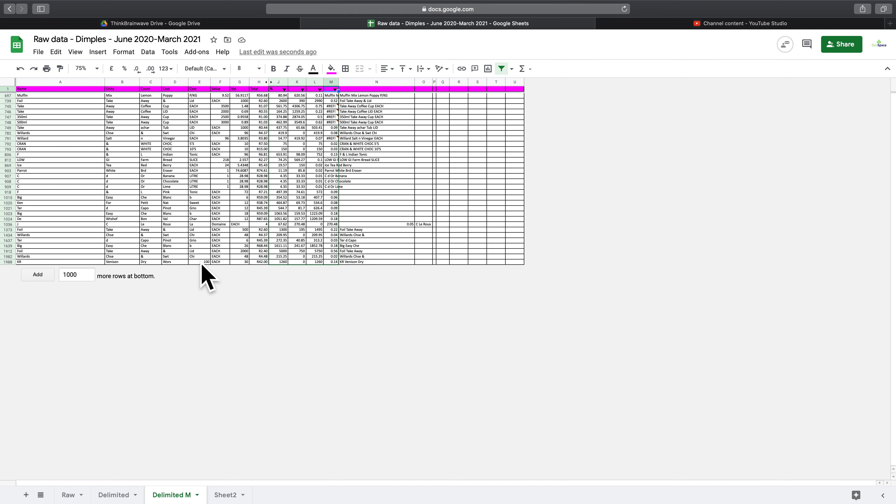
pyautogui.moveTo(351, 273)
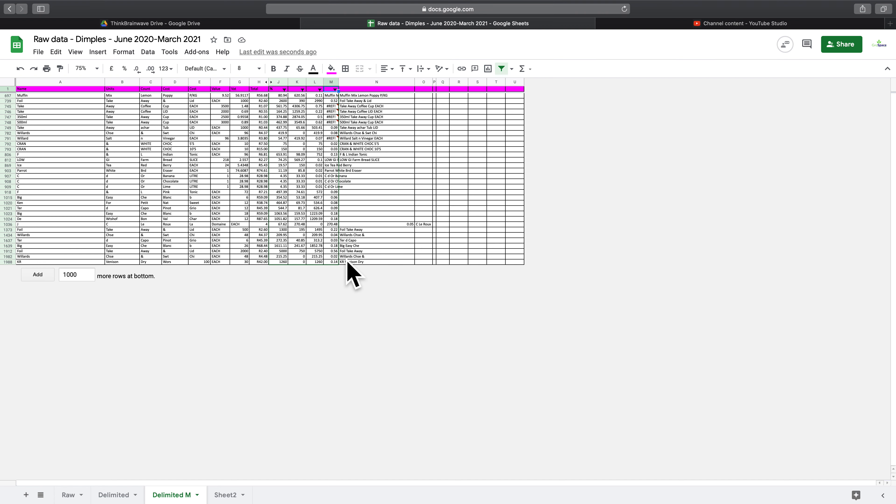
pyautogui.moveTo(361, 275)
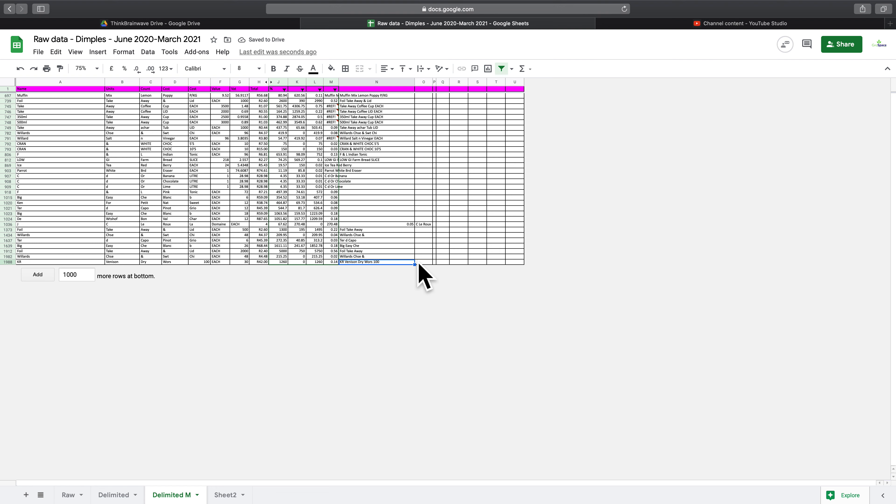
pyautogui.moveTo(395, 194)
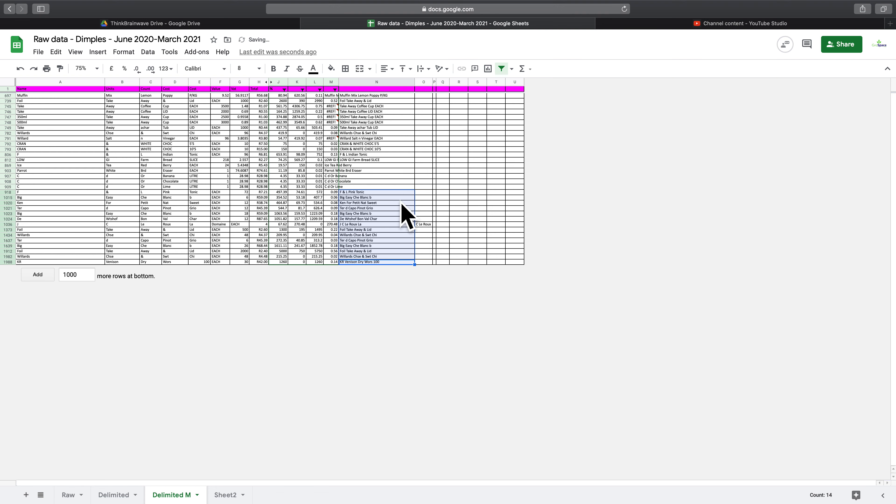
pyautogui.moveTo(337, 246)
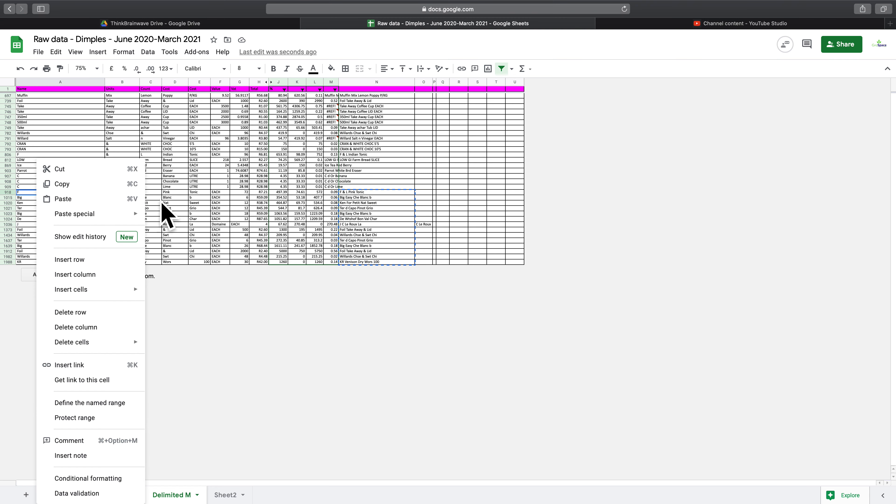
# Step: Paste N918:N1988 into column A as values and select the split name parts to delete
pyautogui.click(63, 198)
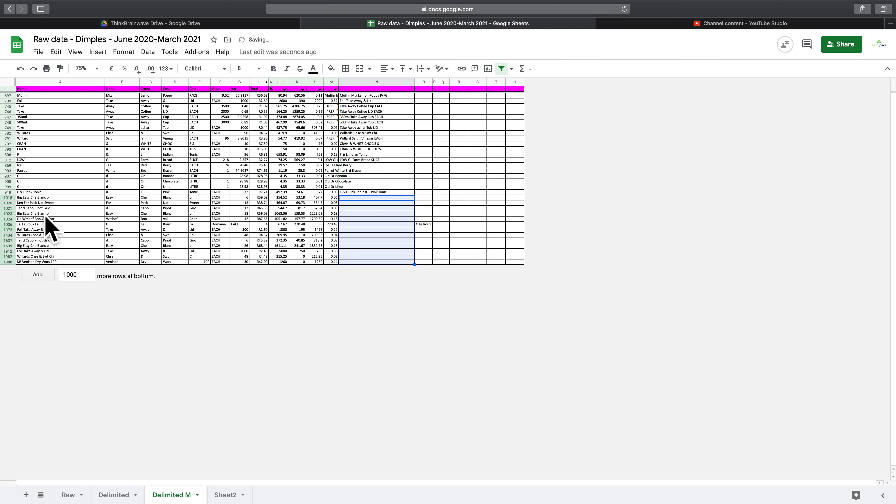
pyautogui.click(217, 192)
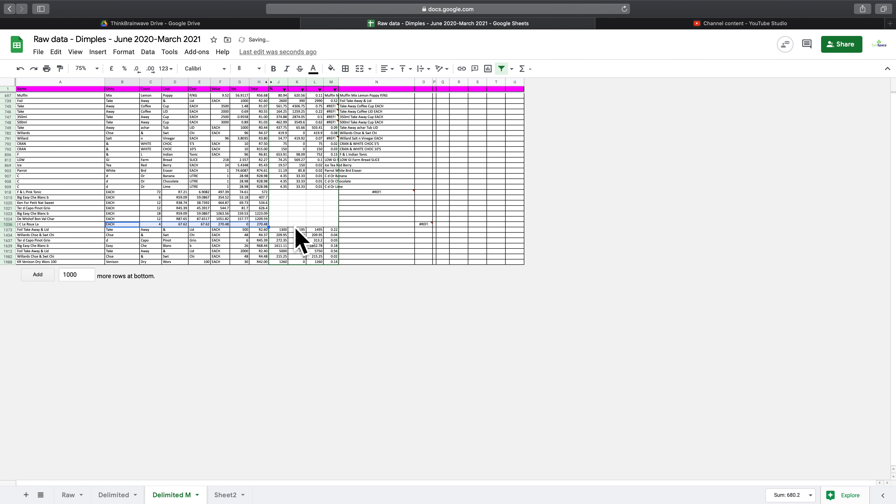
pyautogui.moveTo(228, 246)
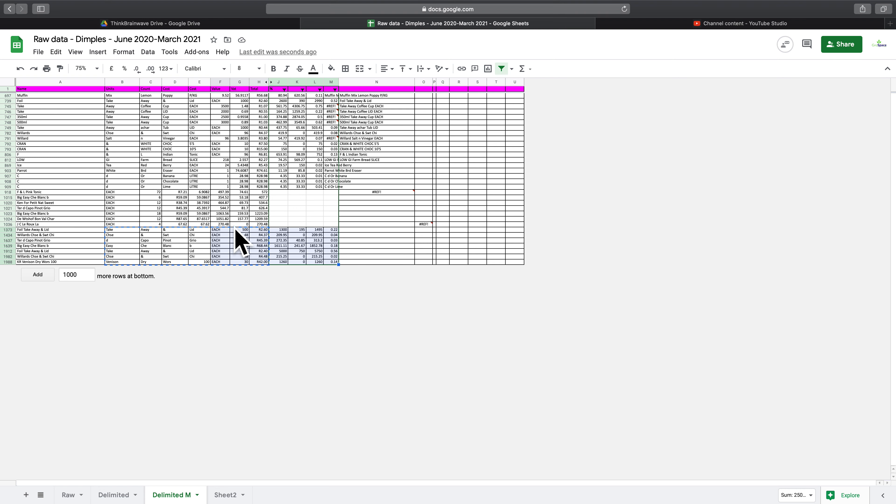
# Step: Copy the rebuilt names N812:N909 and paste them into column A as values
pyautogui.click(297, 229)
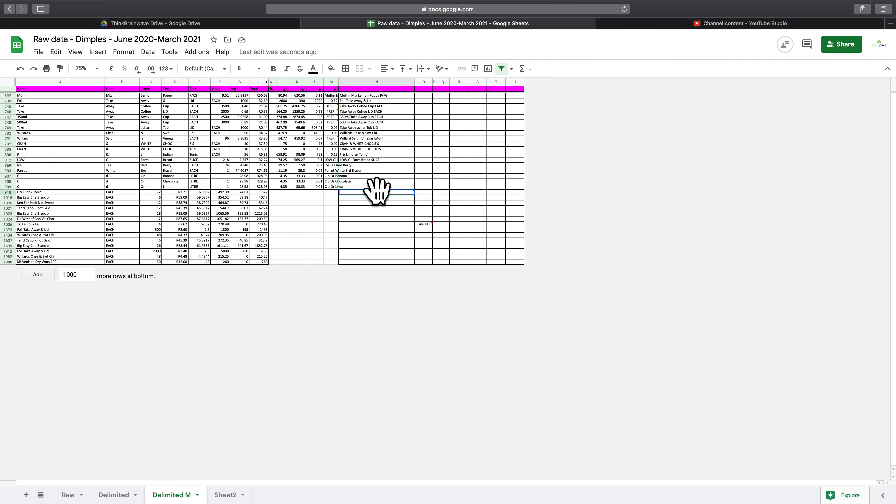
pyautogui.click(375, 192)
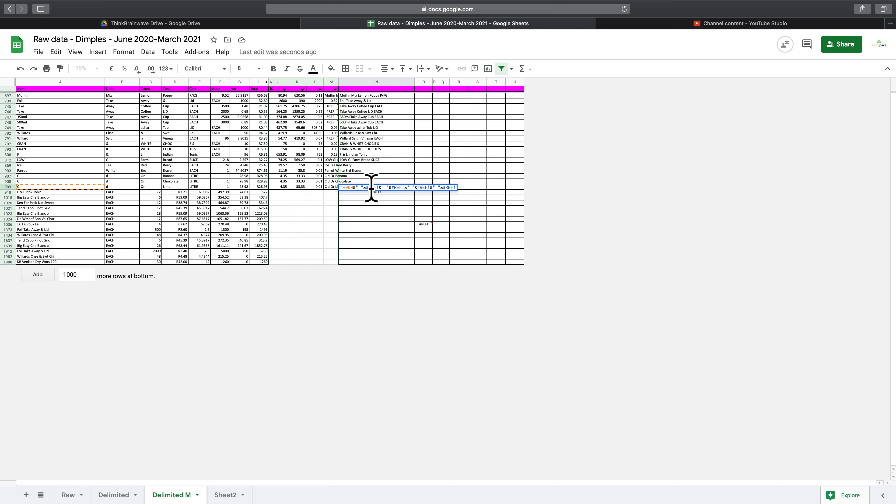
pyautogui.click(376, 160)
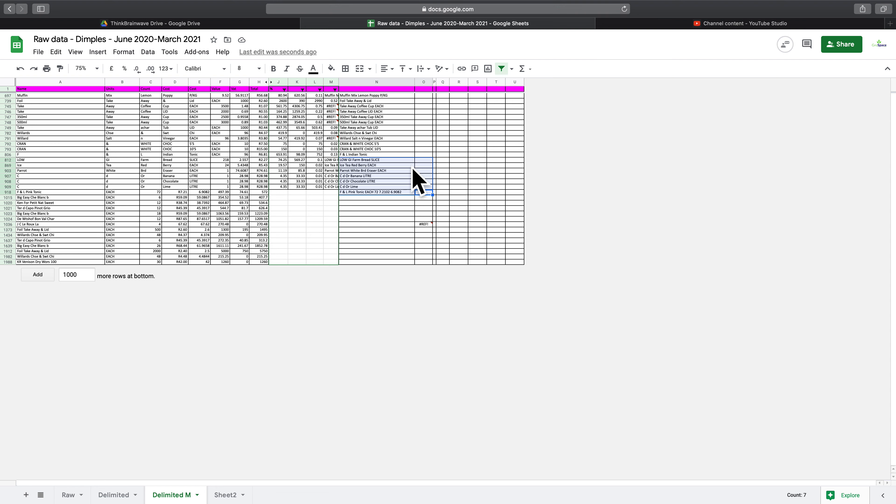
pyautogui.click(376, 170)
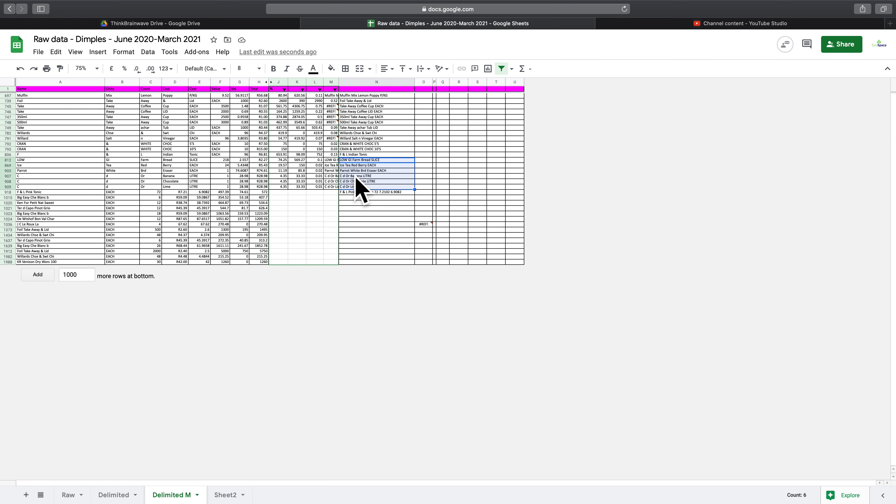
pyautogui.moveTo(384, 200)
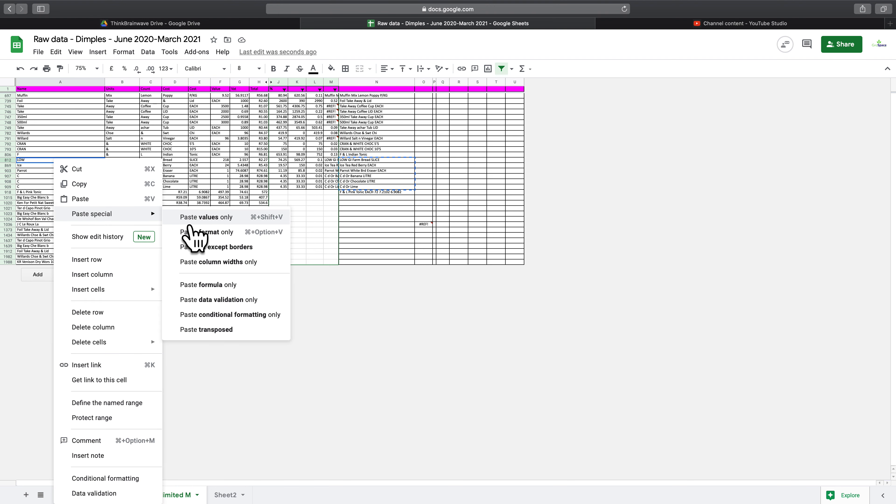
pyautogui.click(207, 216)
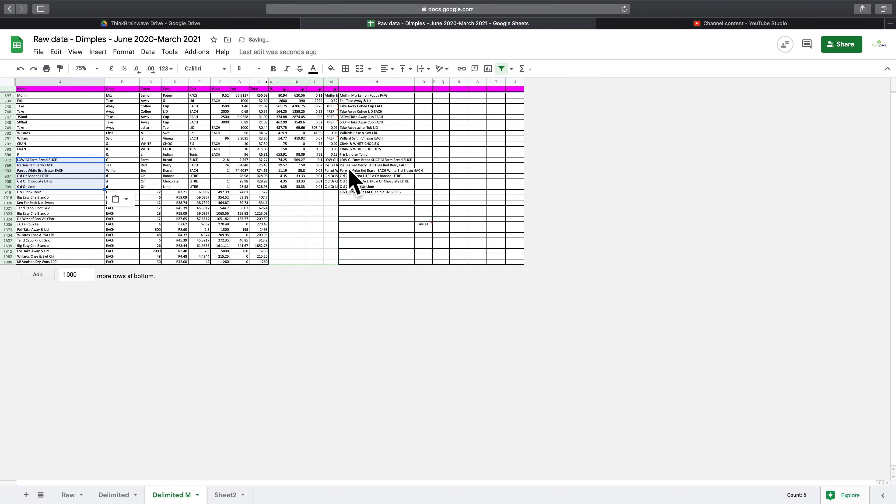
pyautogui.moveTo(203, 174)
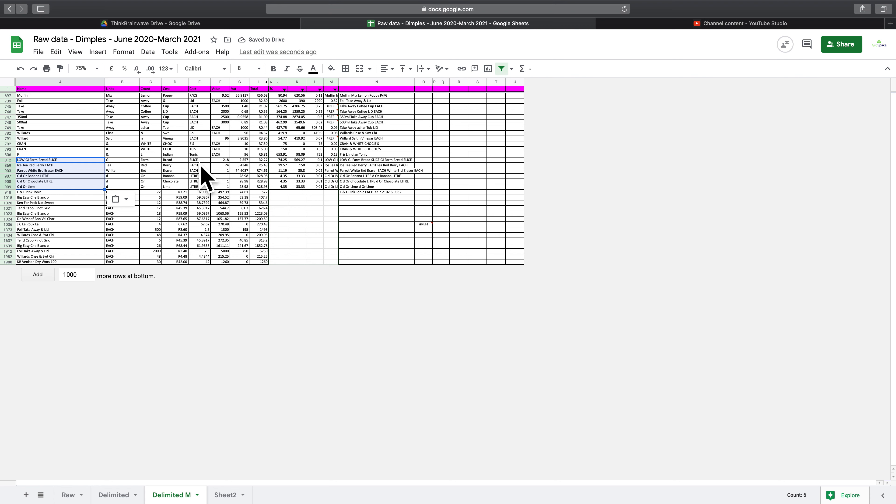
# Step: Revise the name formula in N, re-paste into A812 as values, and clear the helper formulas
pyautogui.click(199, 165)
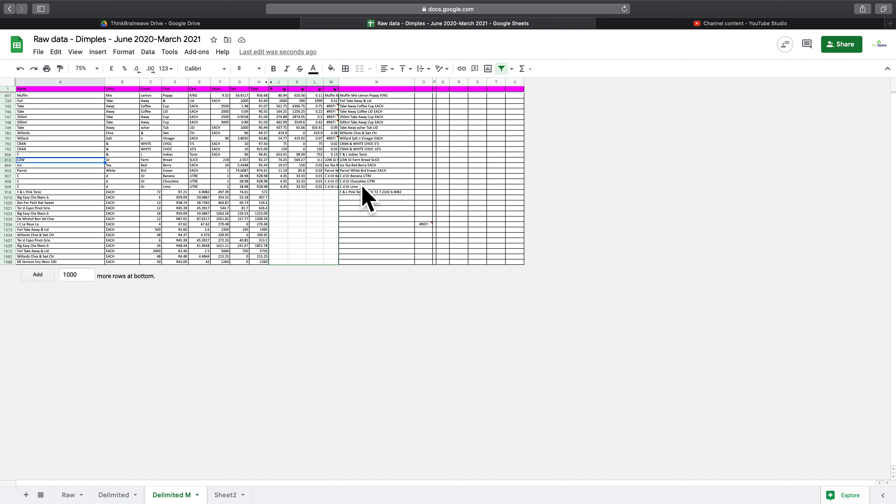
pyautogui.click(376, 186)
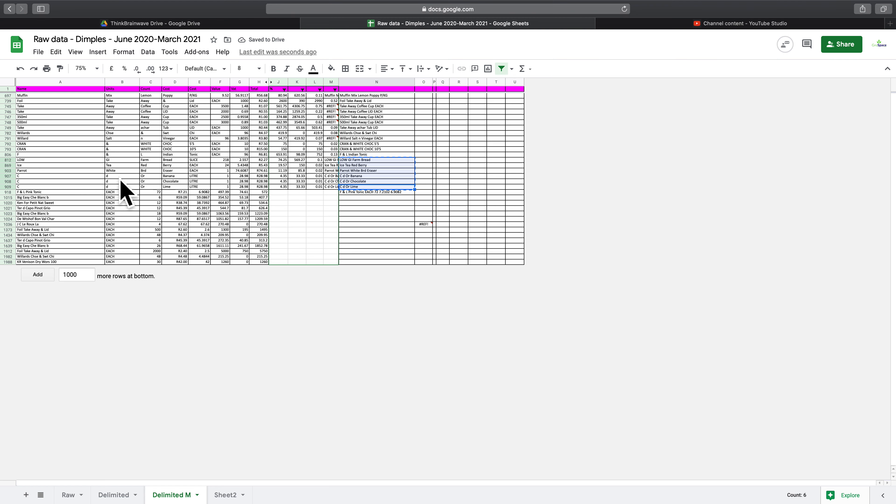
pyautogui.click(34, 160)
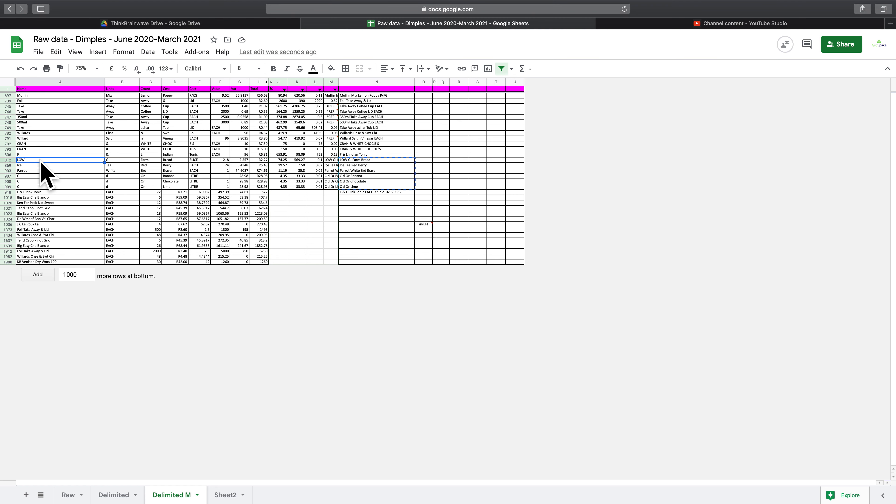
pyautogui.rightClick(45, 160)
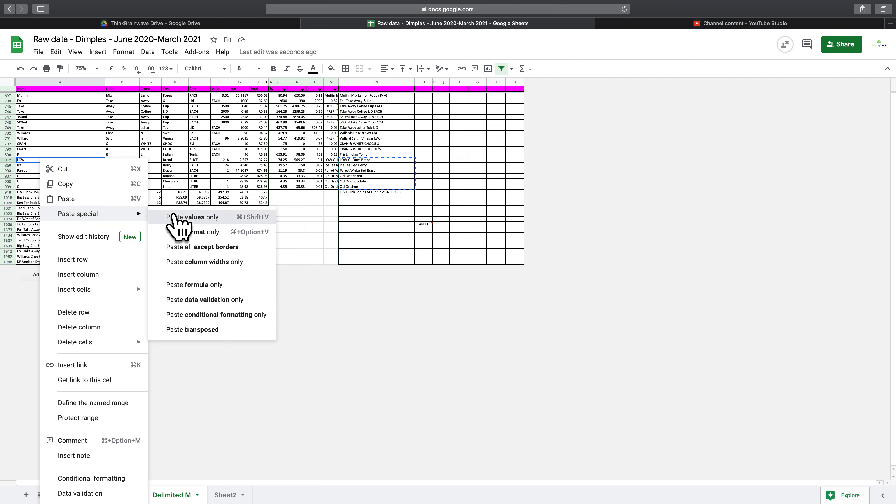
pyautogui.click(193, 217)
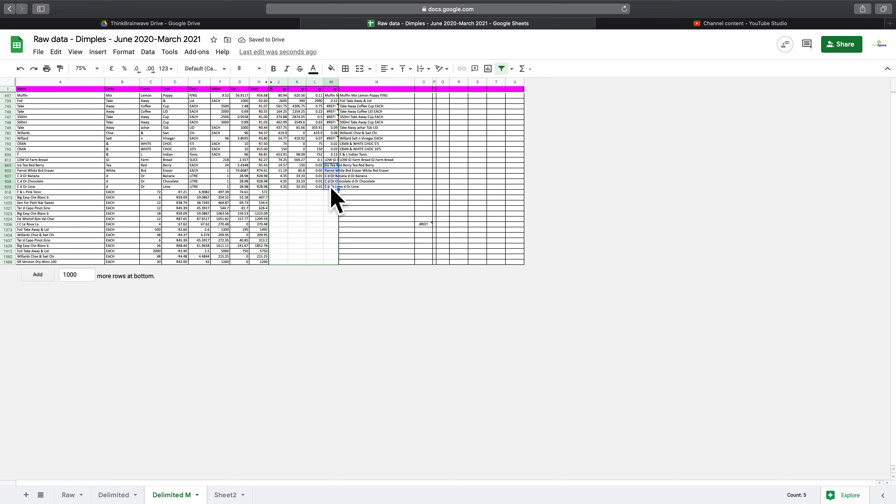
pyautogui.click(376, 186)
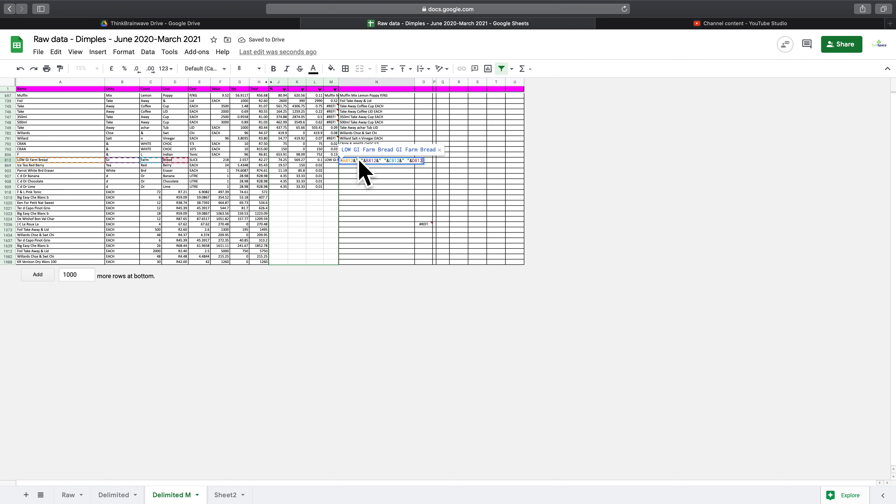
pyautogui.moveTo(328, 180)
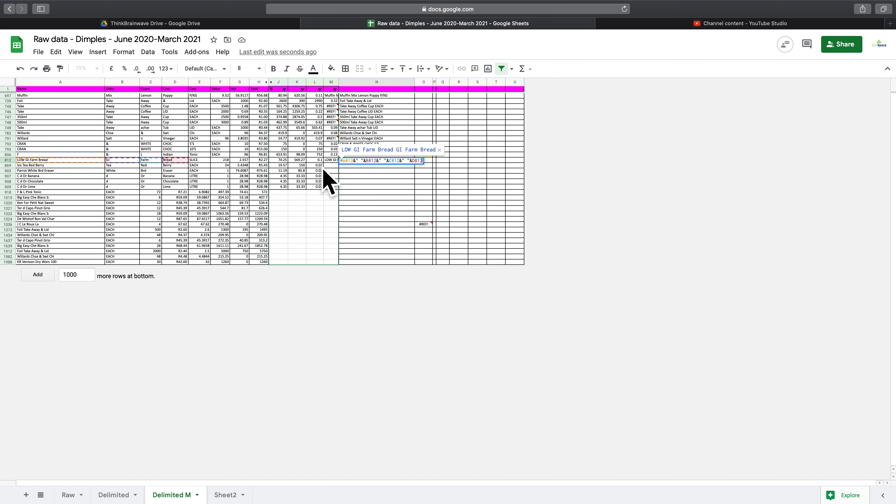
pyautogui.moveTo(406, 174)
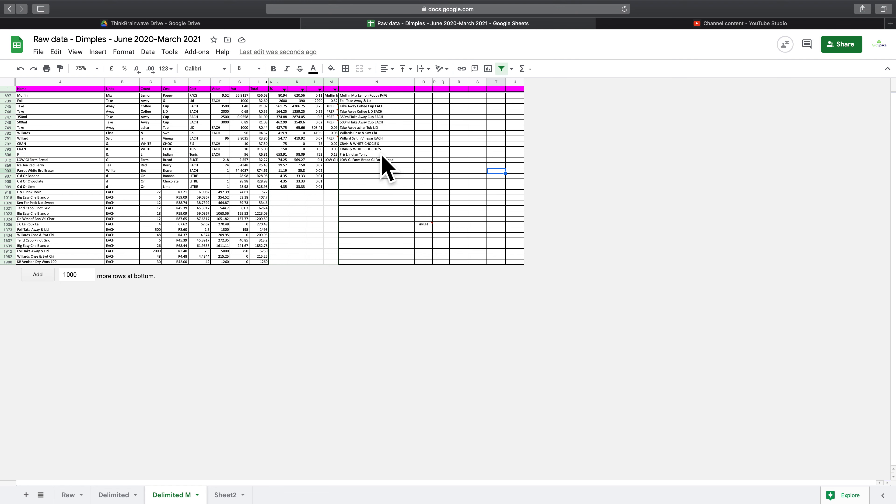
pyautogui.click(377, 155)
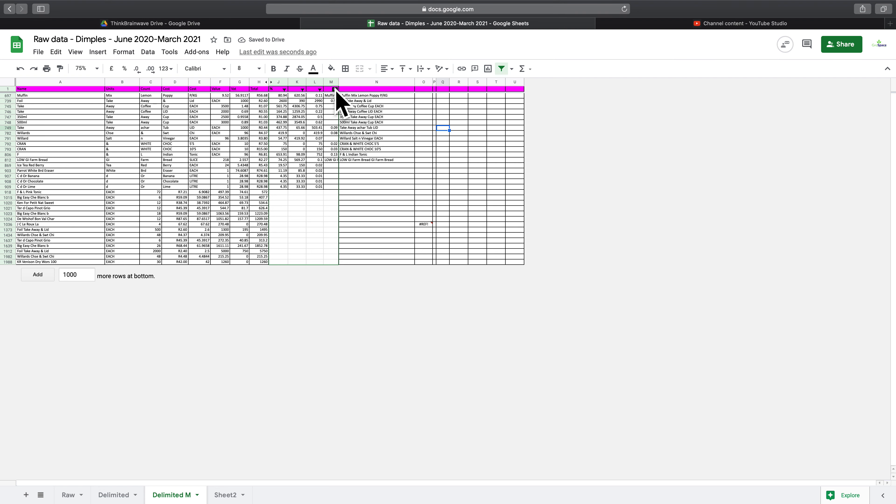
# Step: Reset the column M filter to Select all so every value is included
pyautogui.click(336, 89)
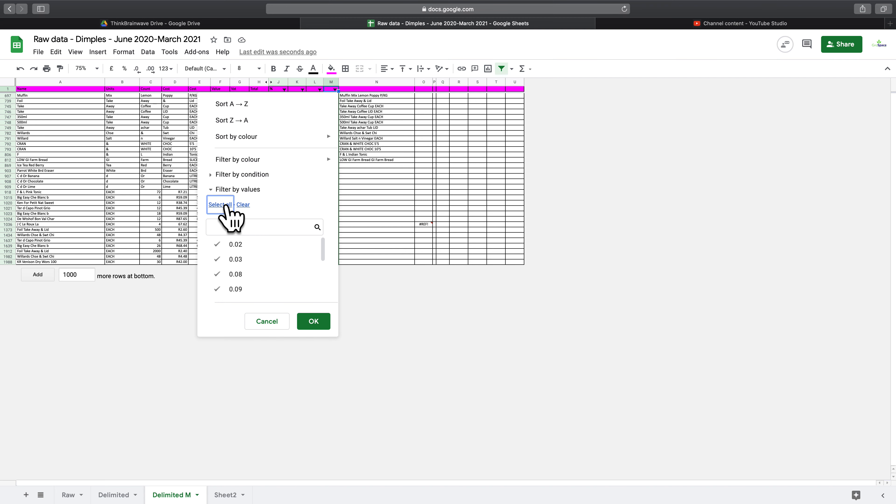
pyautogui.click(313, 321)
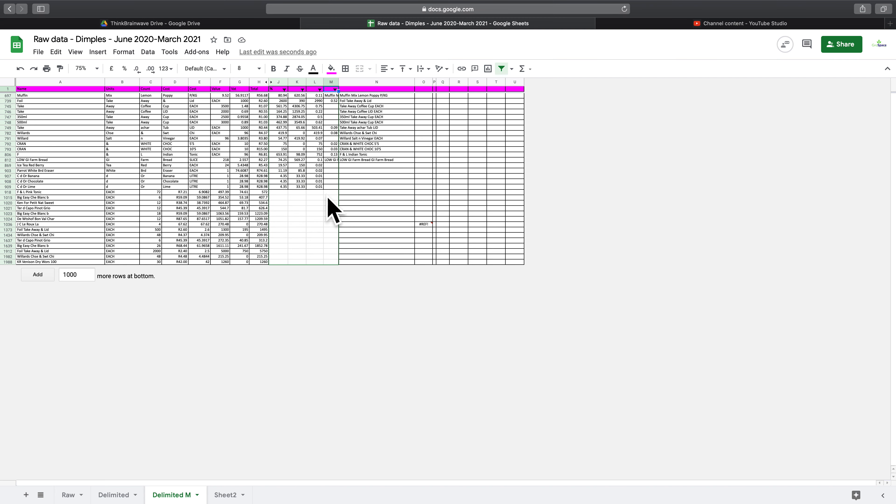
pyautogui.moveTo(509, 10)
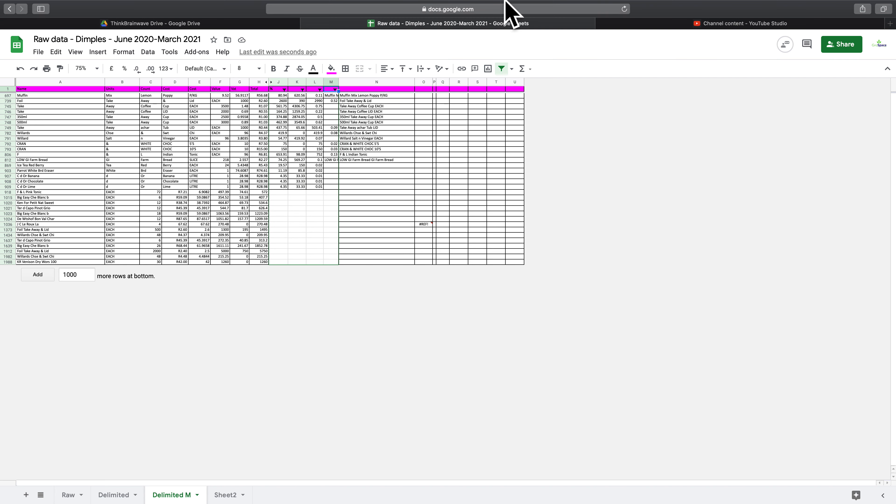
pyautogui.moveTo(368, 174)
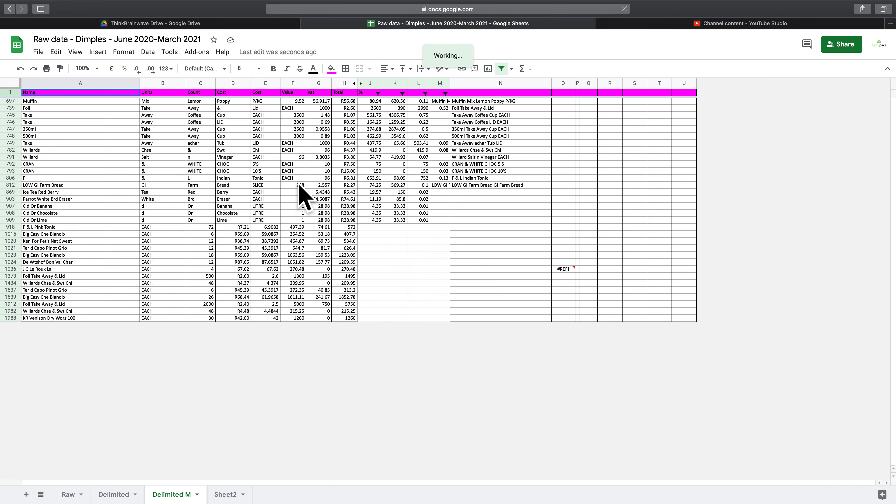
pyautogui.click(440, 83)
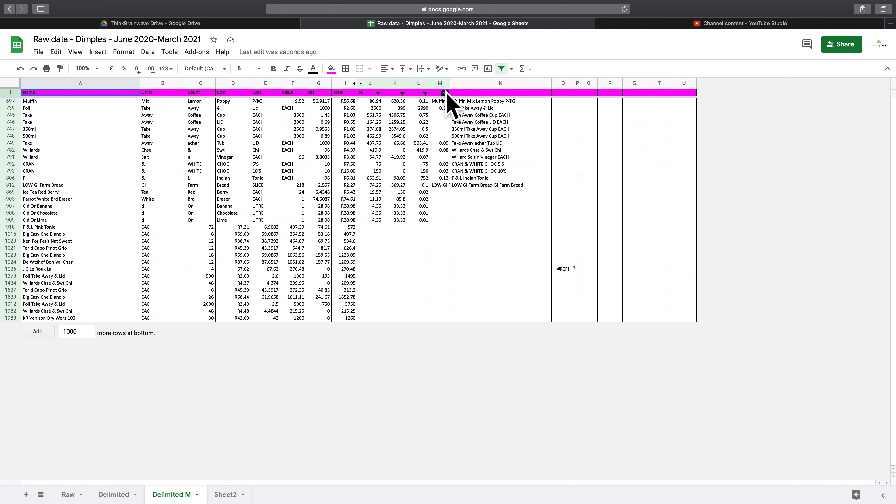
pyautogui.click(445, 93)
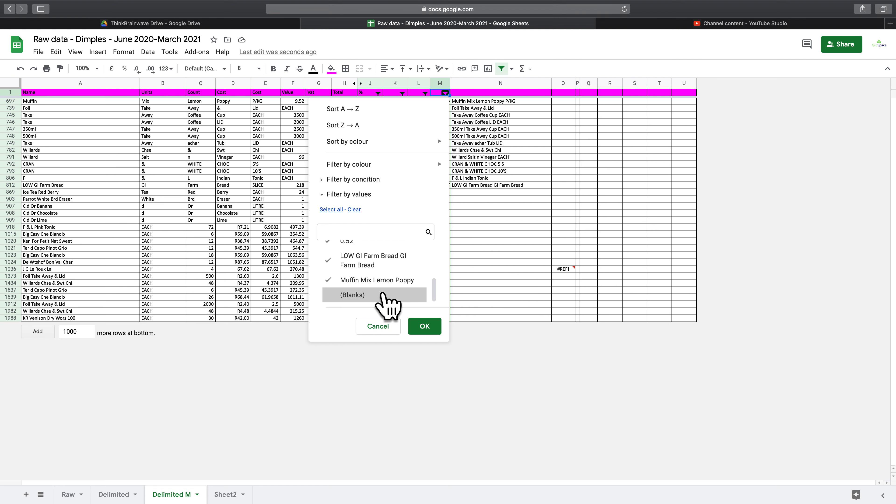
# Step: Uncheck (Blanks) in the column M filter, leaving the eight rebuilt-name rows visible
pyautogui.click(328, 294)
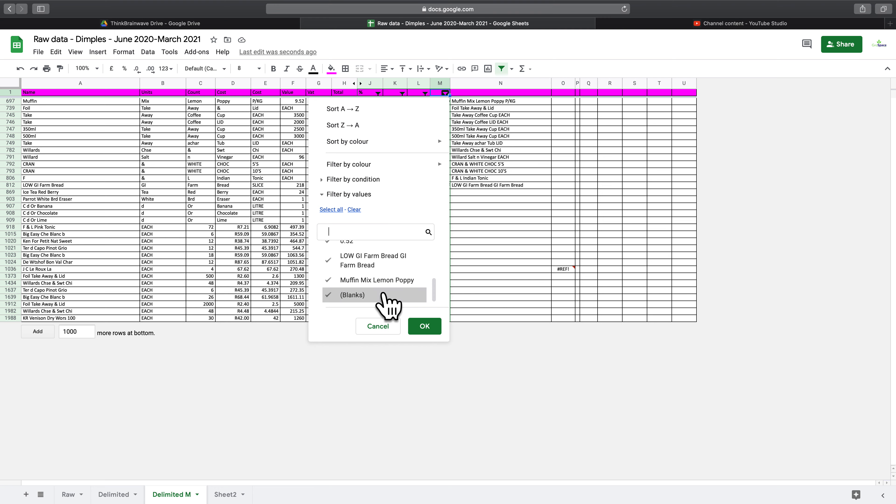
pyautogui.click(424, 327)
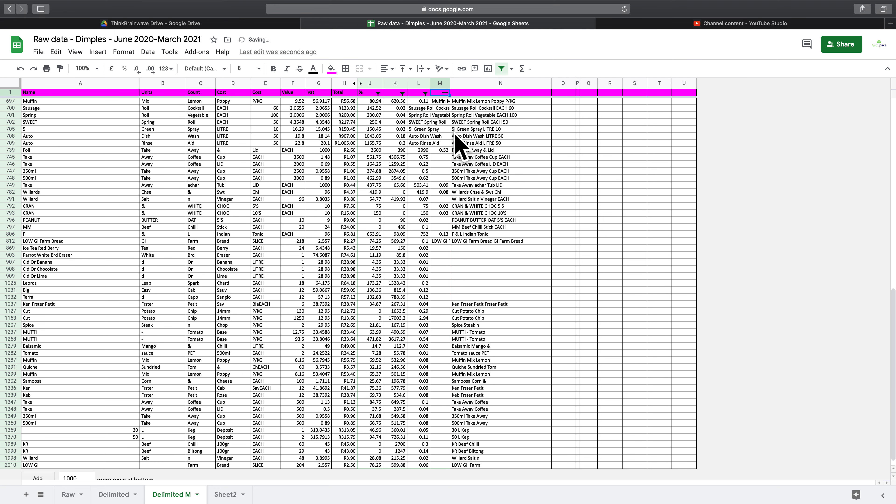
pyautogui.click(425, 92)
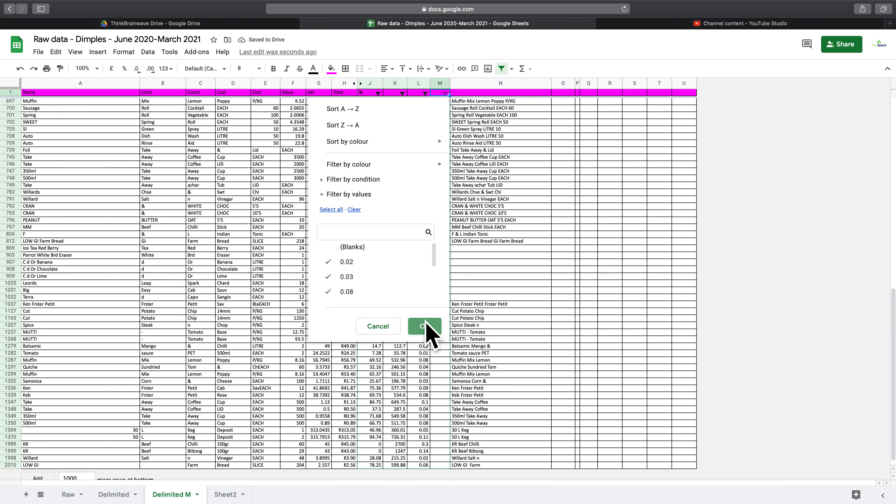
pyautogui.click(425, 326)
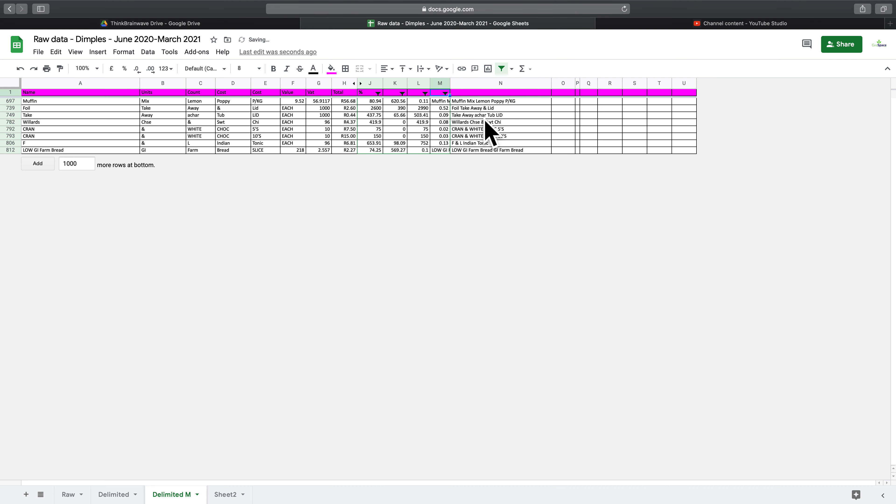
pyautogui.moveTo(403, 137)
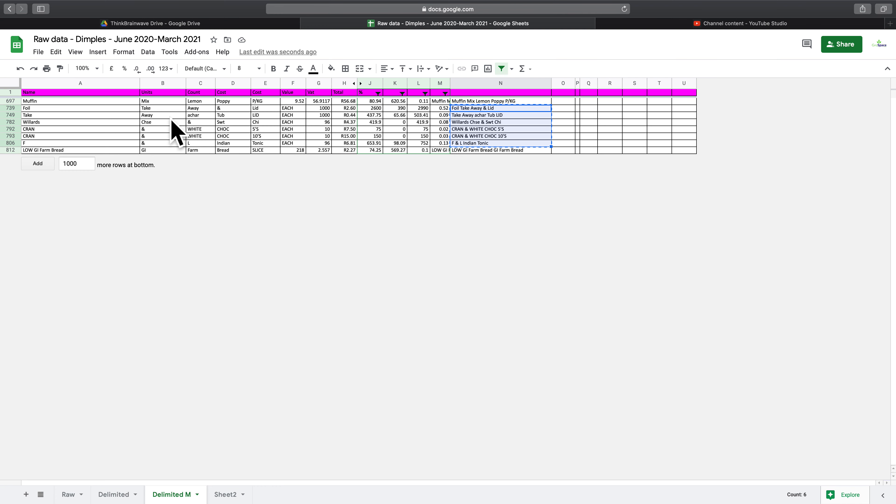
# Step: Paste the concatenated product names into column A as values only
pyautogui.rightClick(74, 107)
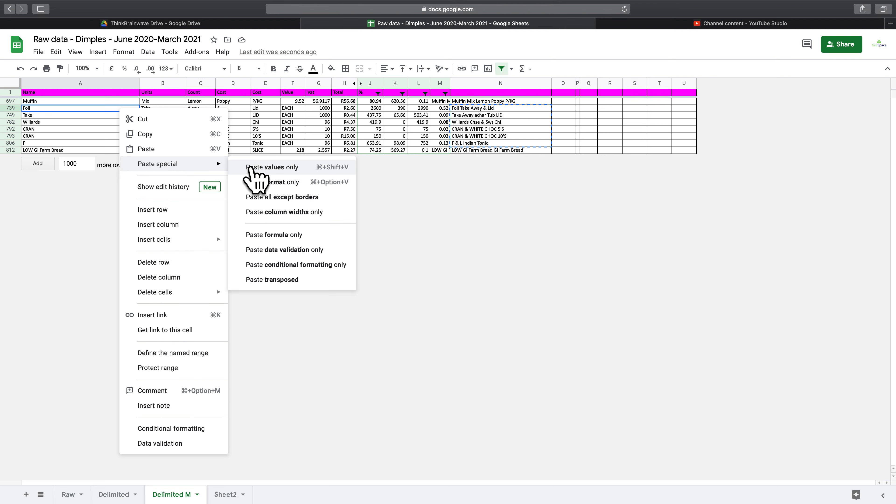
pyautogui.click(272, 167)
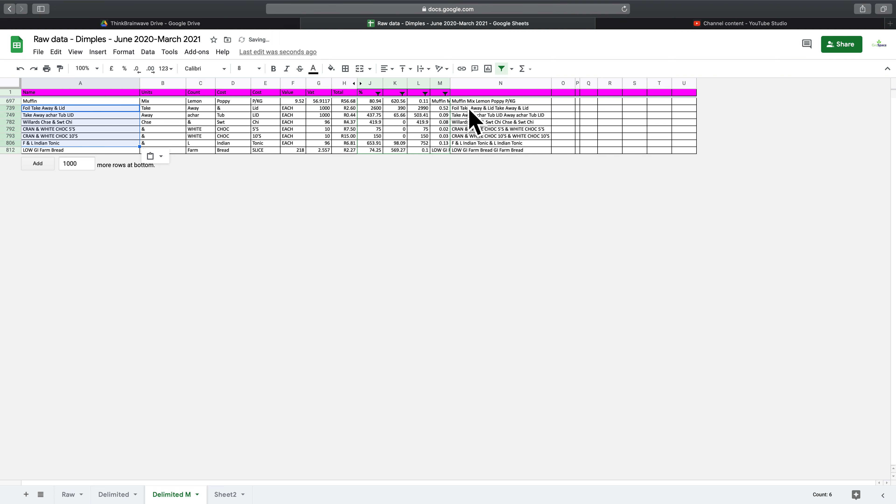
pyautogui.moveTo(457, 117)
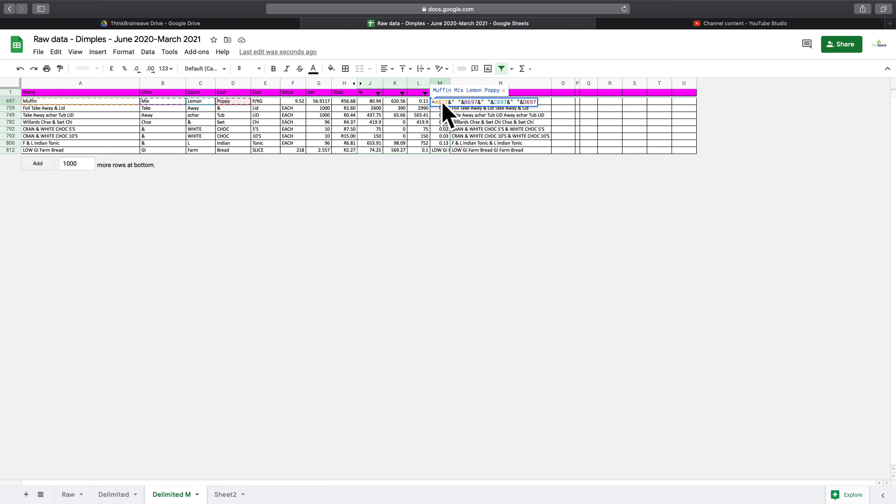
pyautogui.moveTo(517, 137)
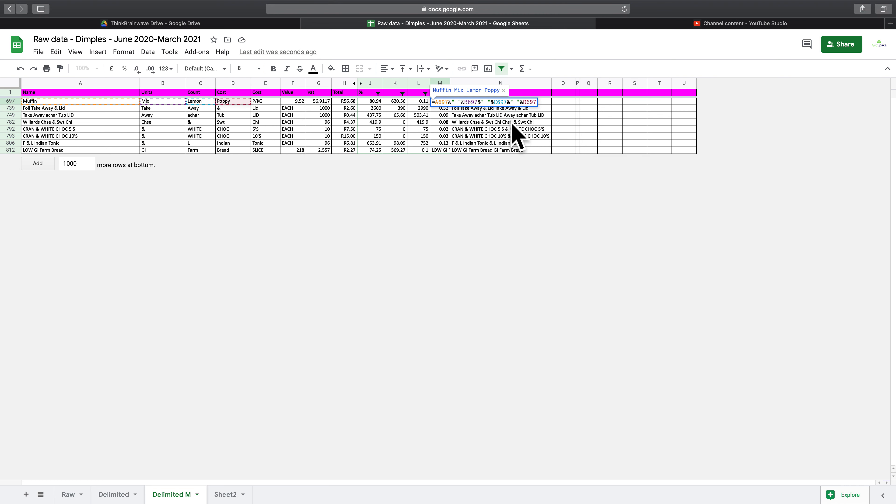
pyautogui.click(440, 149)
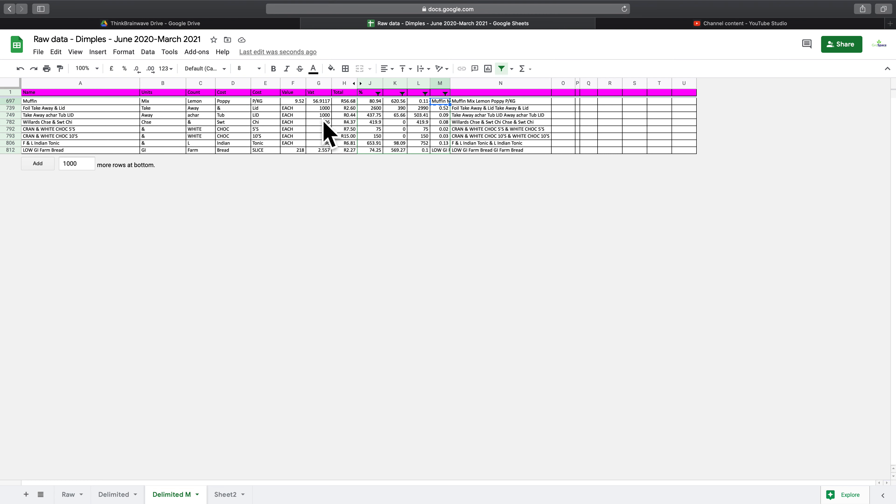
pyautogui.rightClick(28, 101)
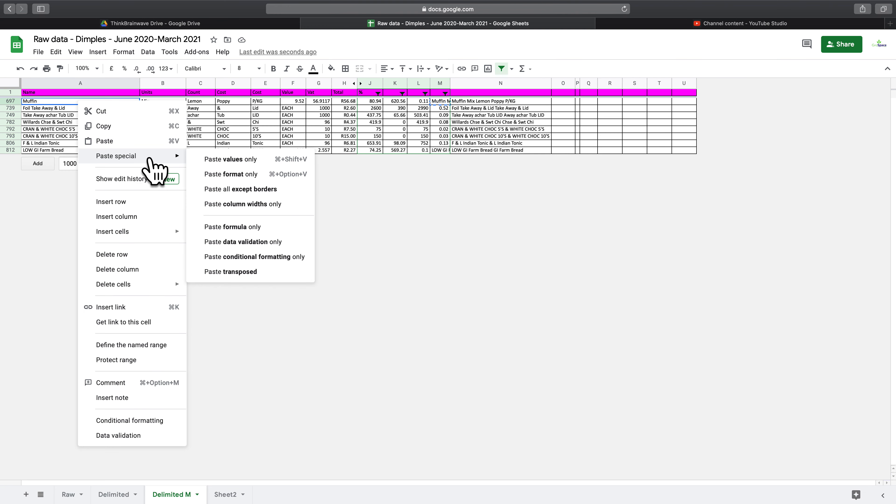
pyautogui.click(236, 159)
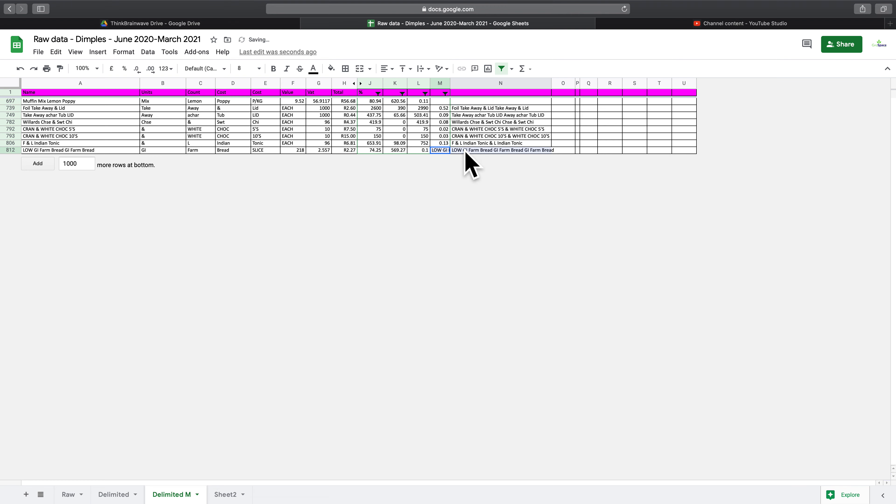
# Step: Delete leftover helper cells so each row's units and figures shift under their headers
pyautogui.click(440, 149)
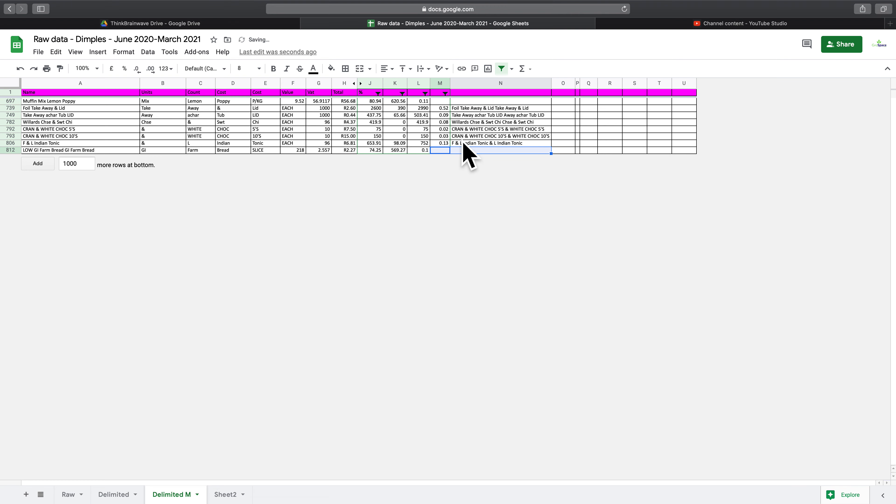
pyautogui.doubleClick(499, 108)
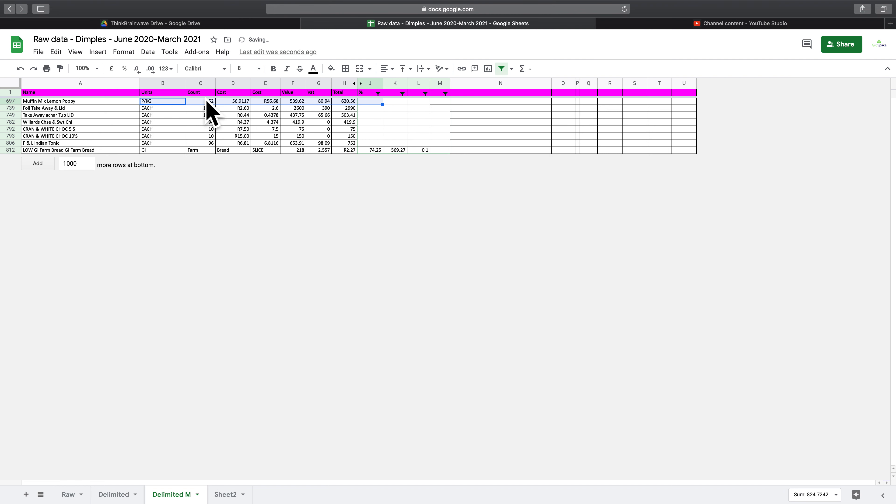
pyautogui.click(418, 150)
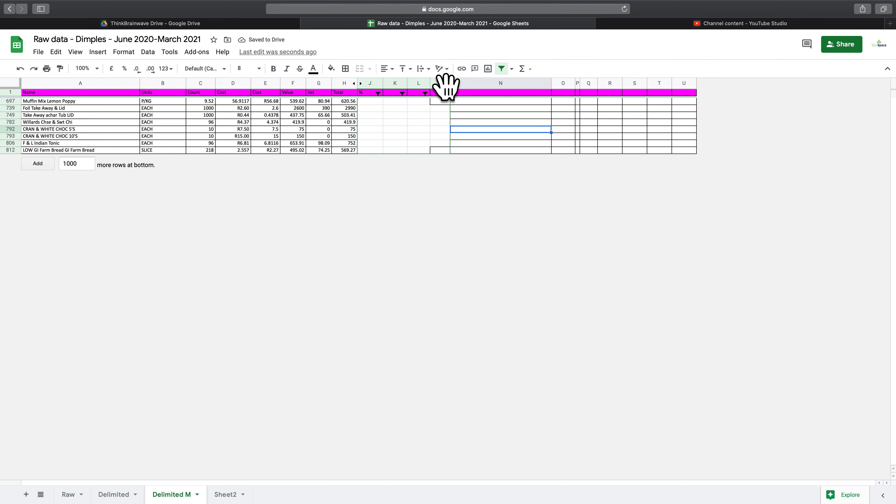
# Step: Clear the column M value filter with Select all so every row shows
pyautogui.click(444, 93)
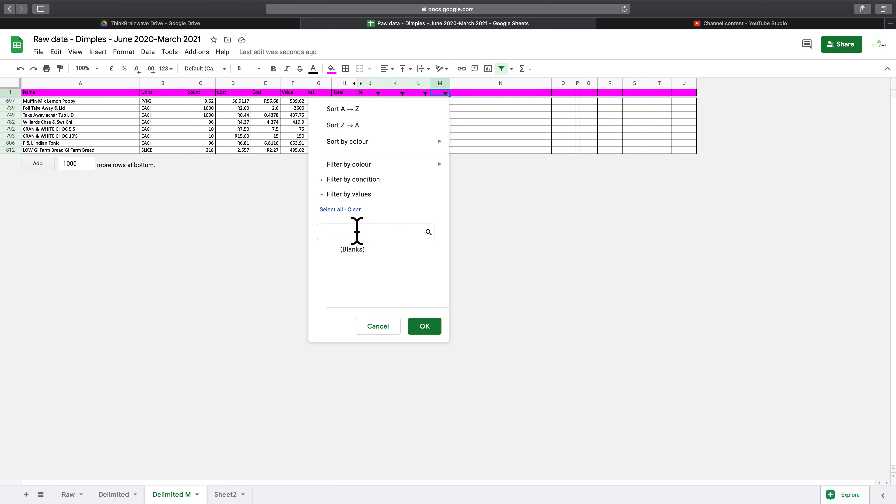
pyautogui.click(329, 249)
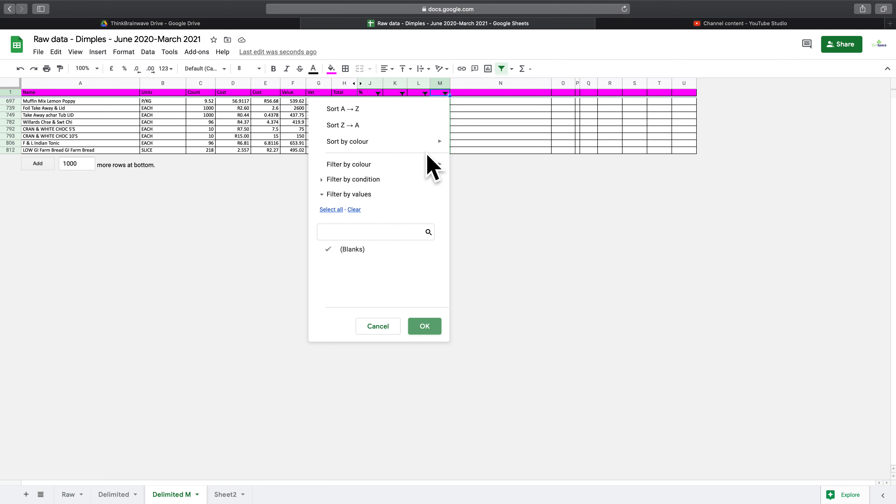
pyautogui.click(425, 326)
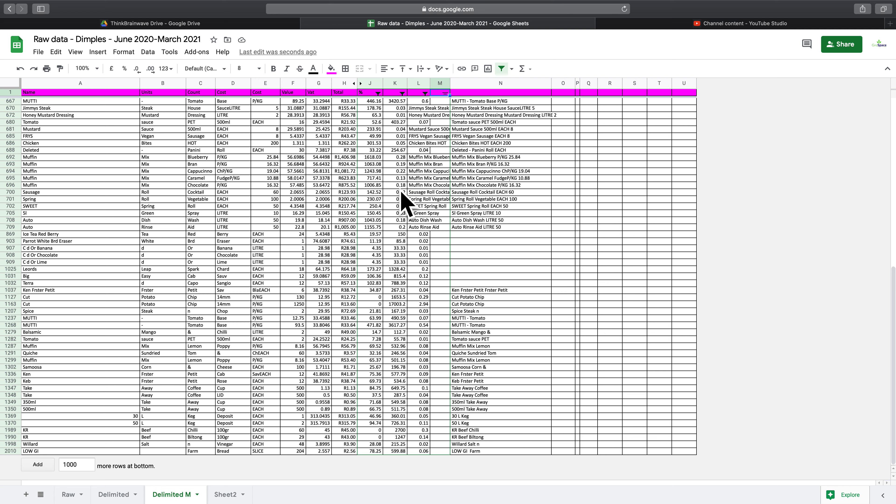
pyautogui.moveTo(440, 234)
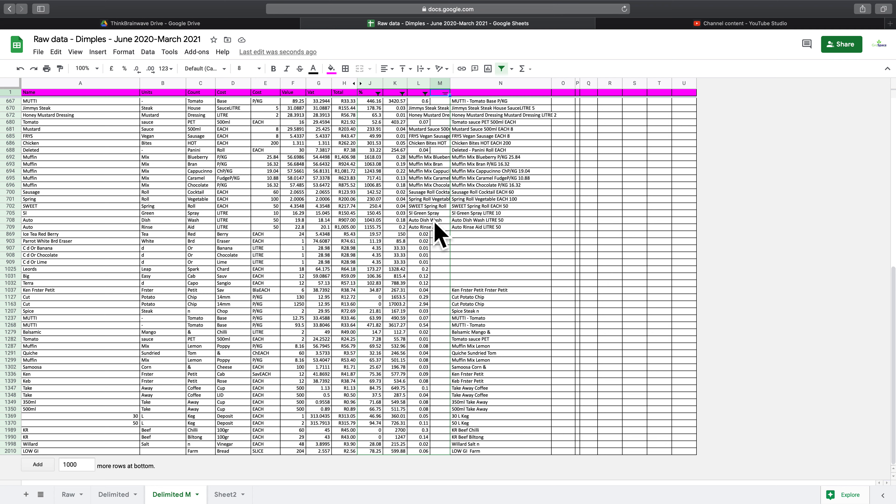
pyautogui.moveTo(428, 96)
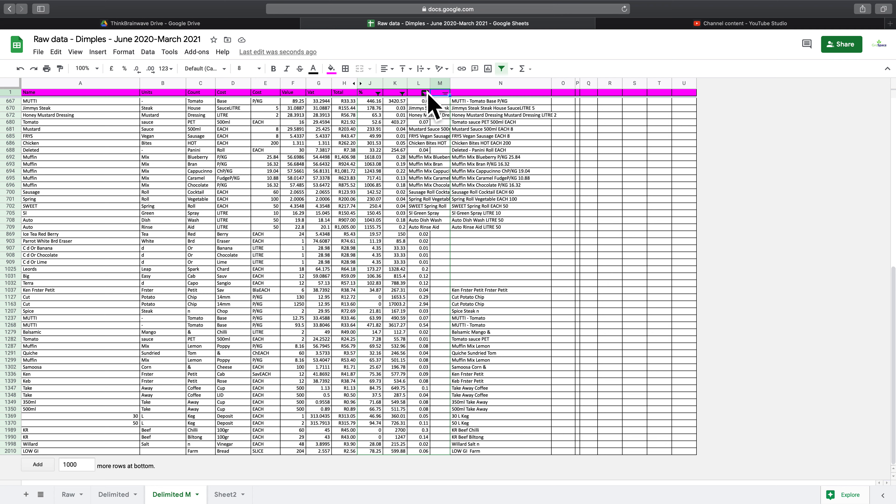
# Step: Adjust the column L filter, toggling the Blanks option and applying it
pyautogui.click(425, 93)
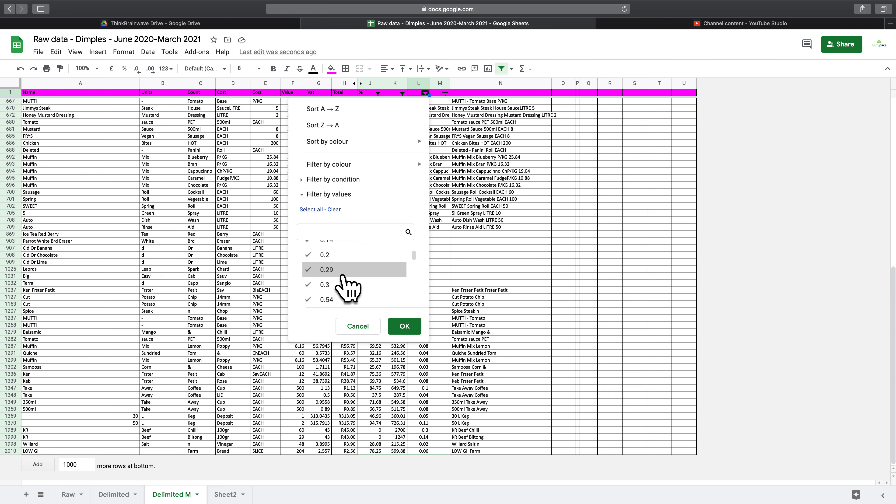
pyautogui.scroll(-3)
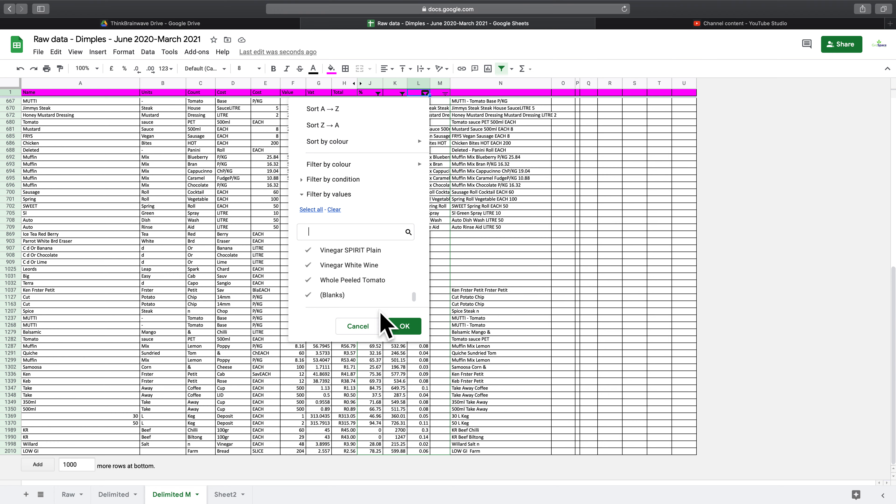
pyautogui.click(405, 326)
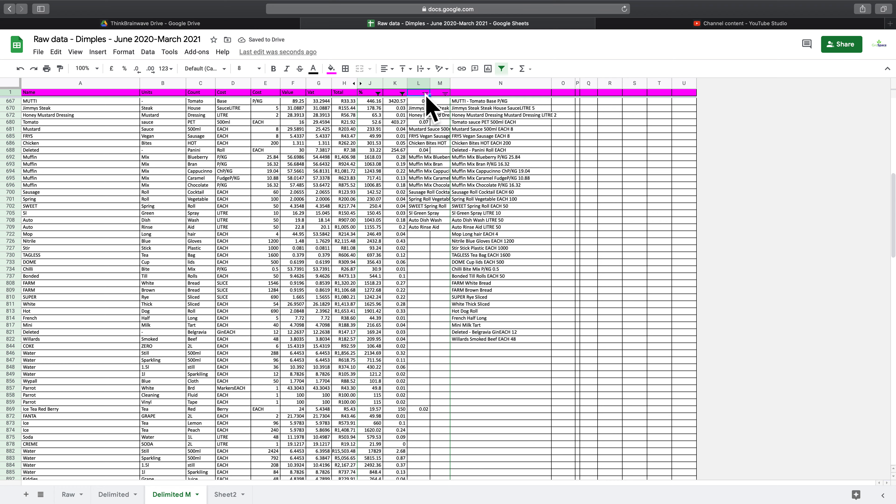
pyautogui.click(424, 93)
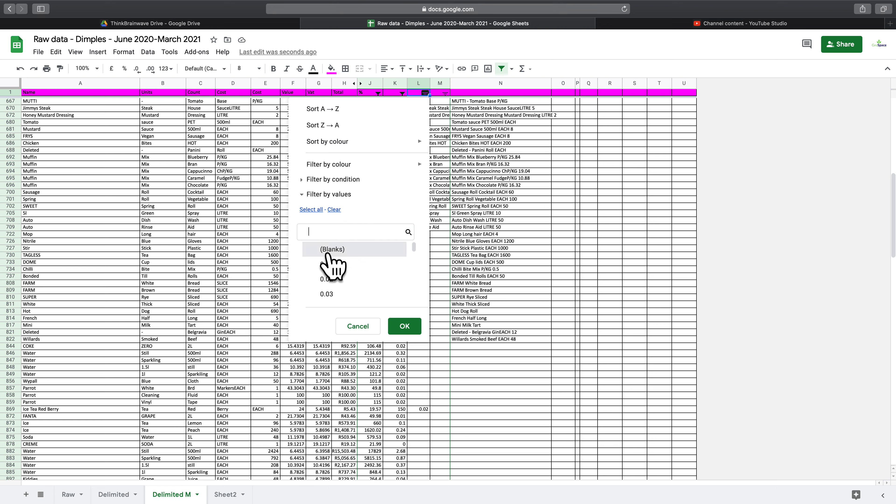
pyautogui.click(404, 325)
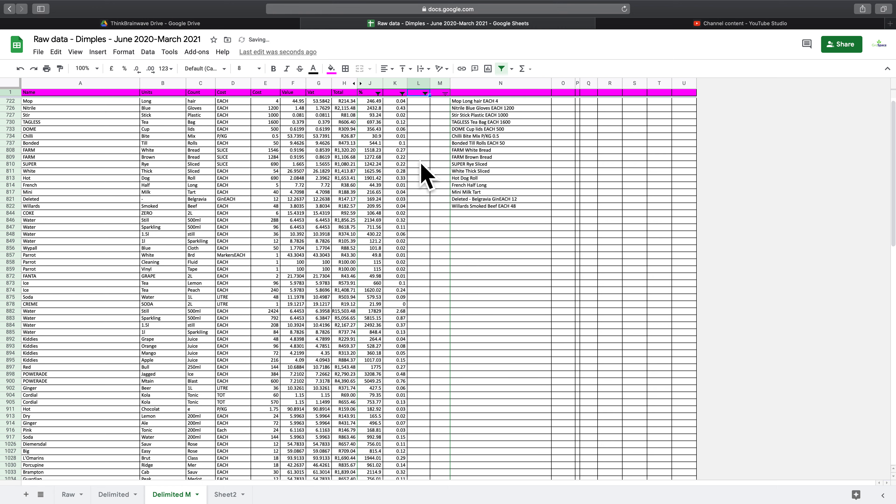
pyautogui.scroll(-3)
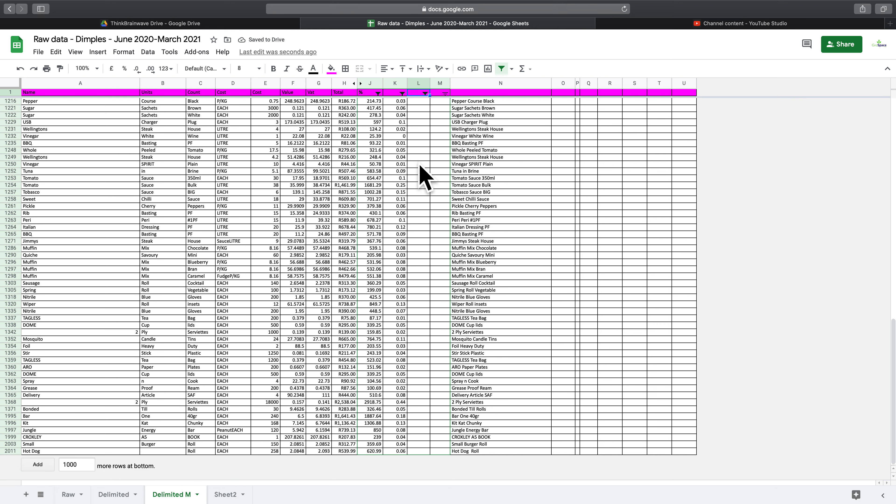
pyautogui.scroll(3)
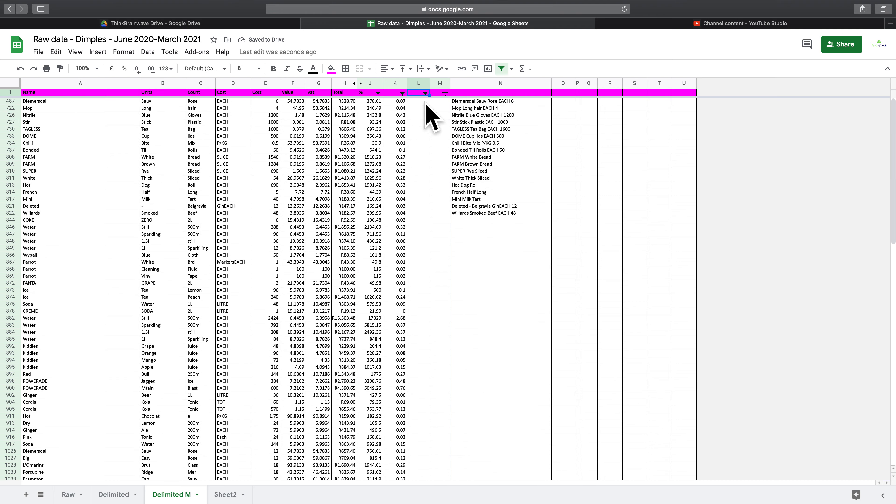
# Step: Select all values in the column L filter so the full product list returns
pyautogui.click(425, 93)
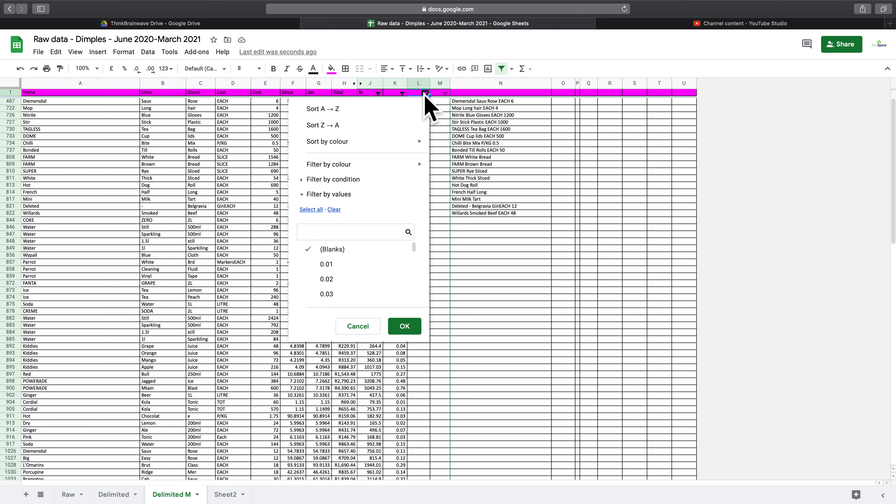
pyautogui.click(311, 209)
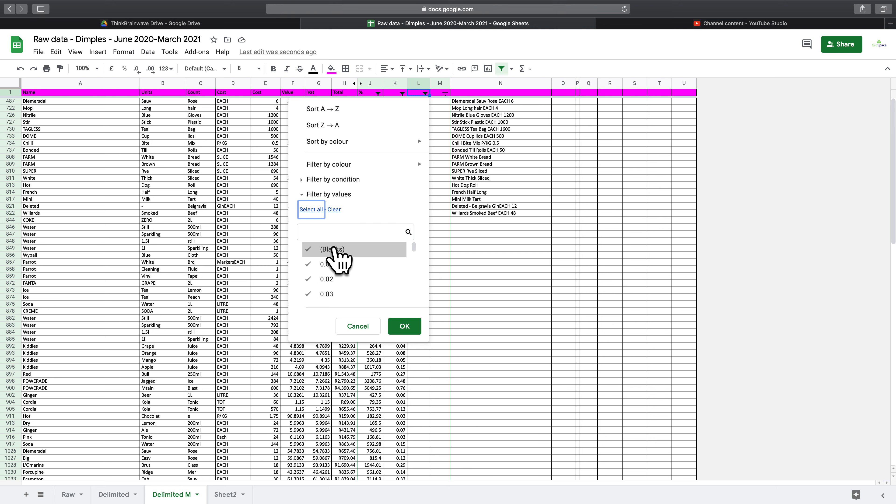
pyautogui.click(404, 325)
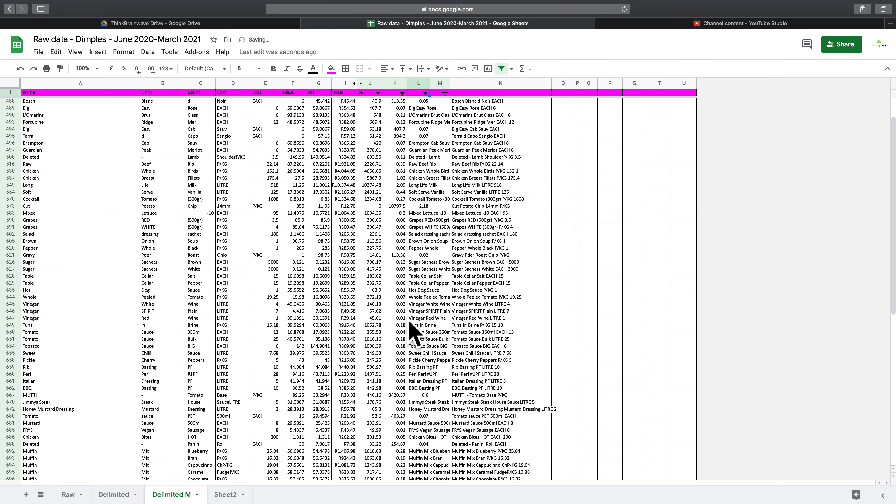